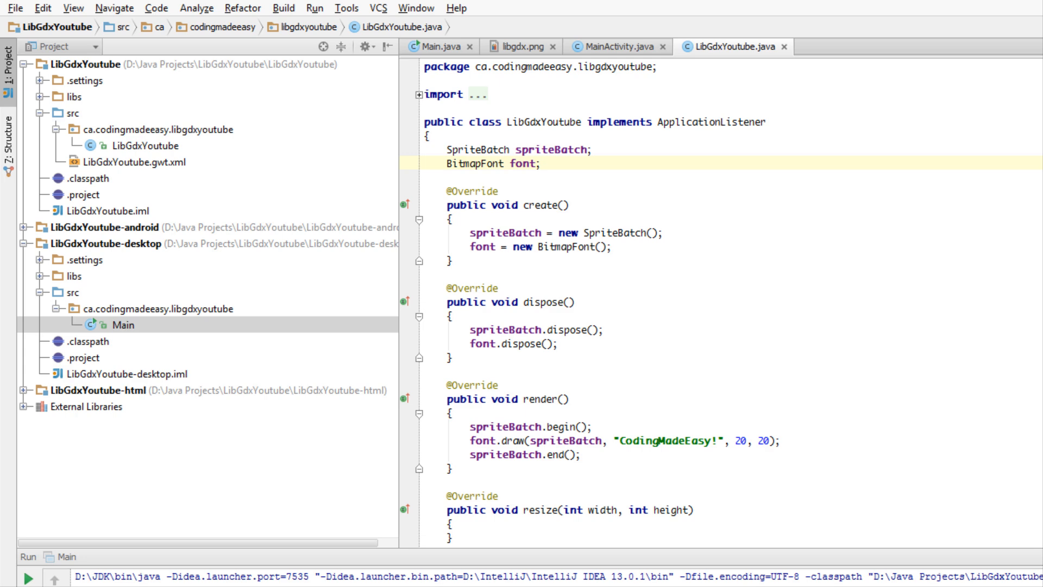
mouse_move(329, 130)
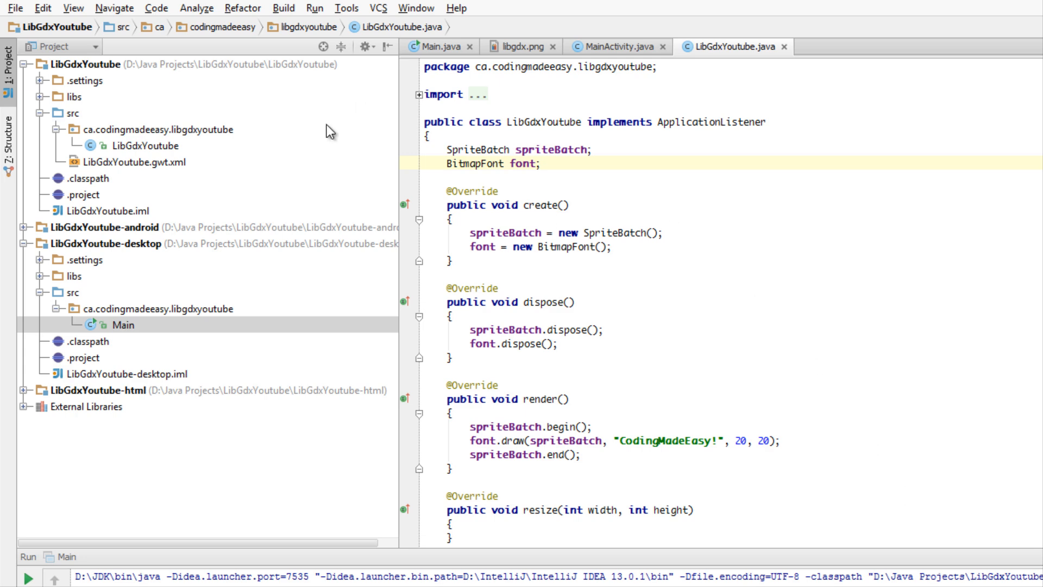
Step: Run Main.main() from the desktop Main class to launch the game
right_click(121, 325)
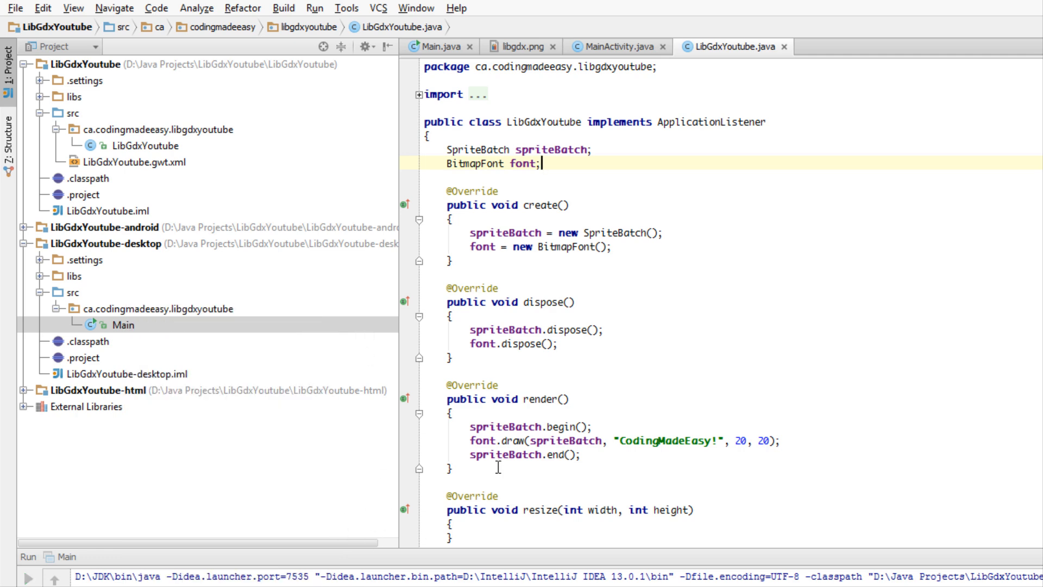
left_click(28, 564)
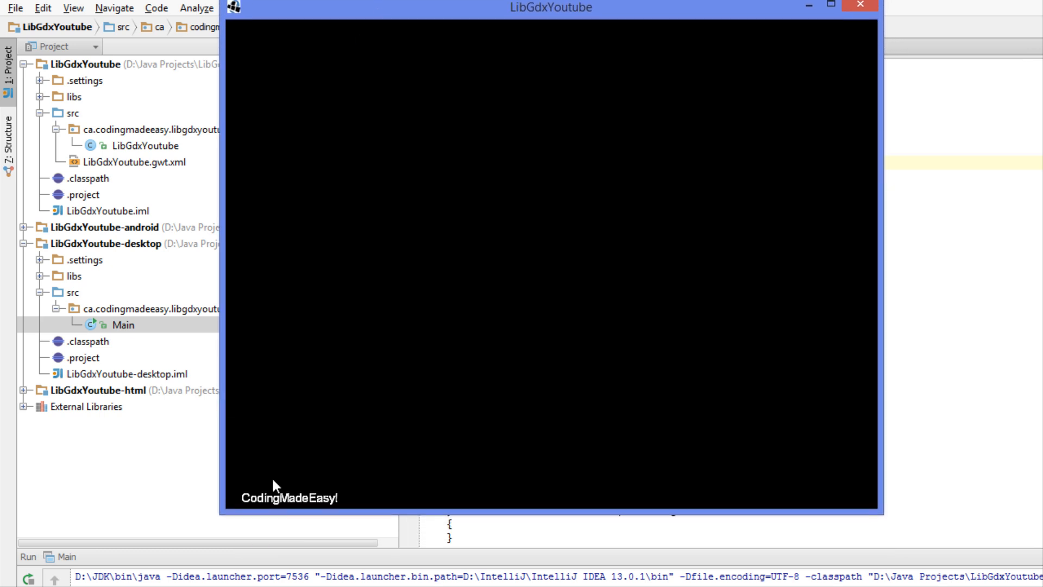
mouse_move(526, 47)
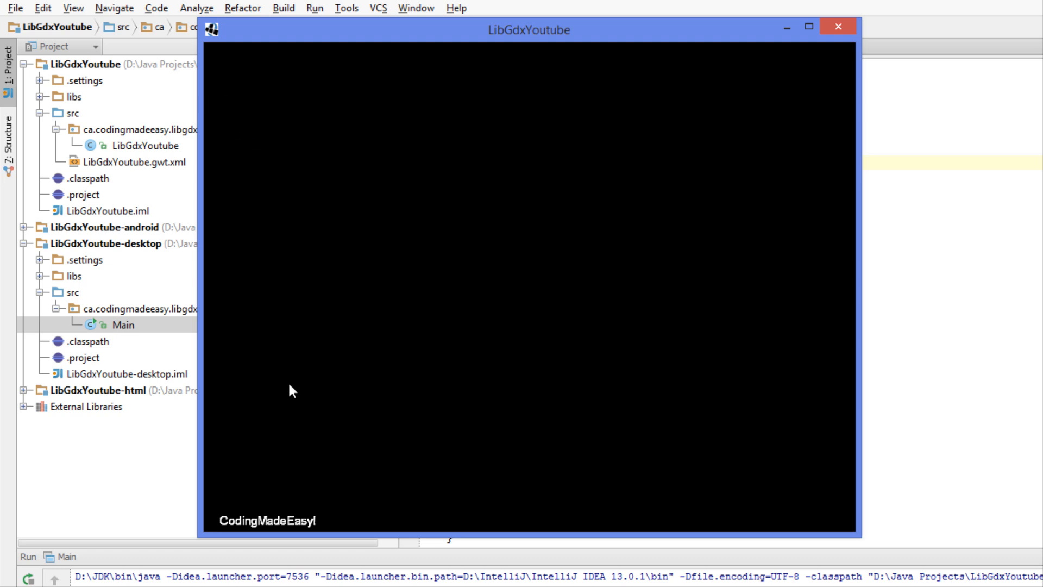
mouse_move(140, 68)
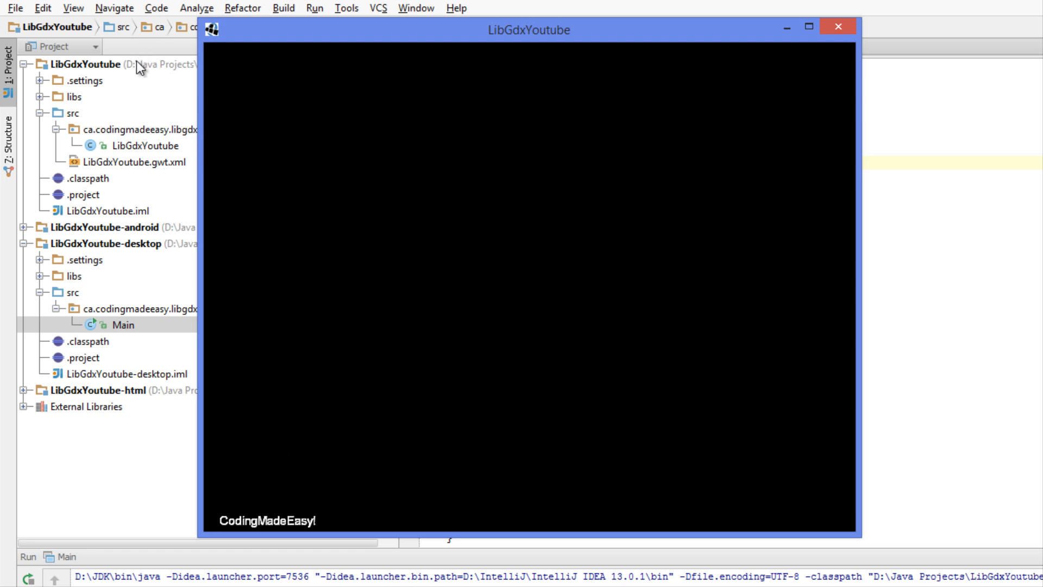
mouse_move(229, 493)
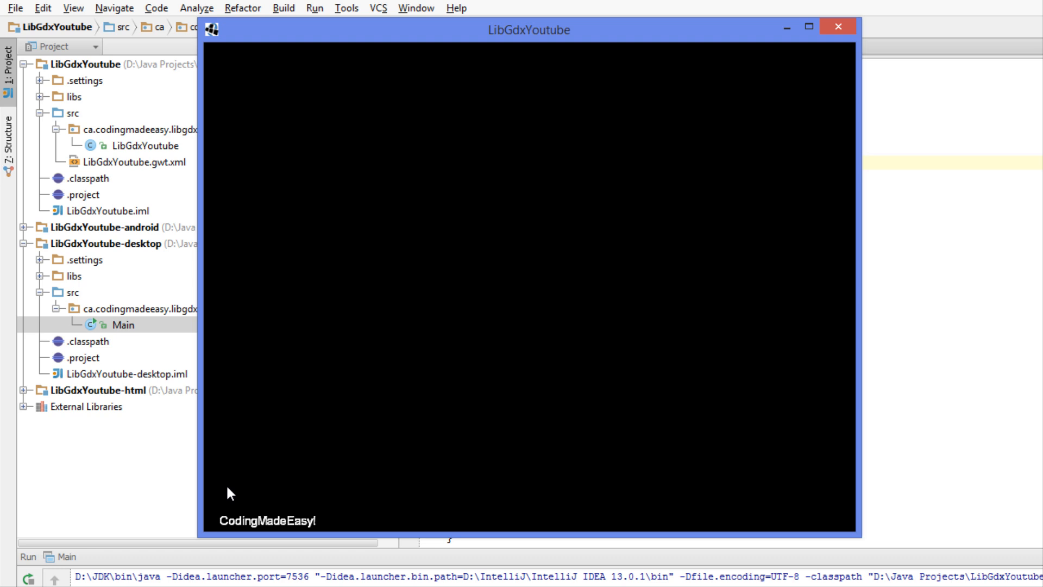
mouse_move(298, 88)
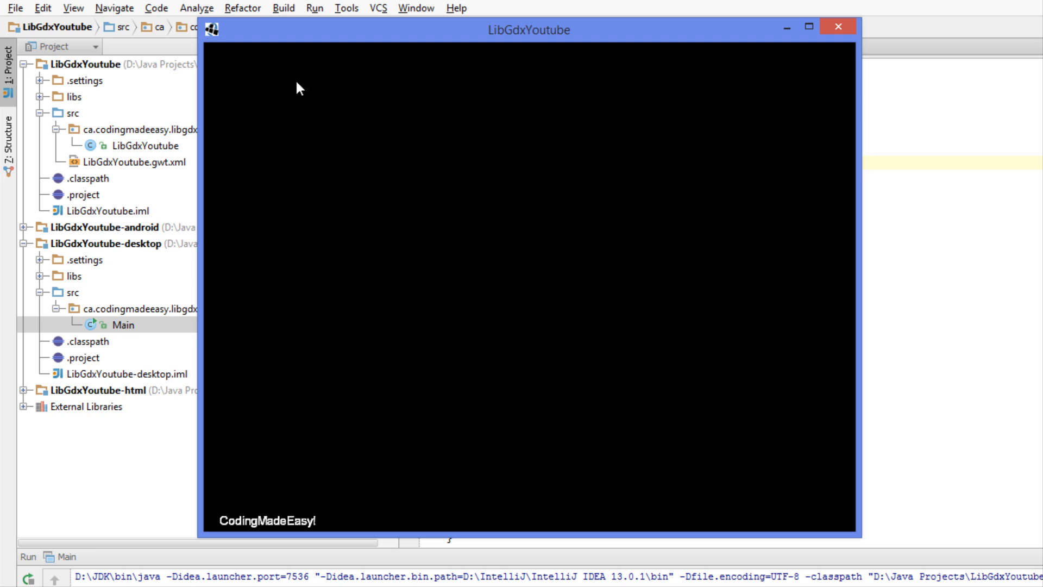
mouse_move(836, 27)
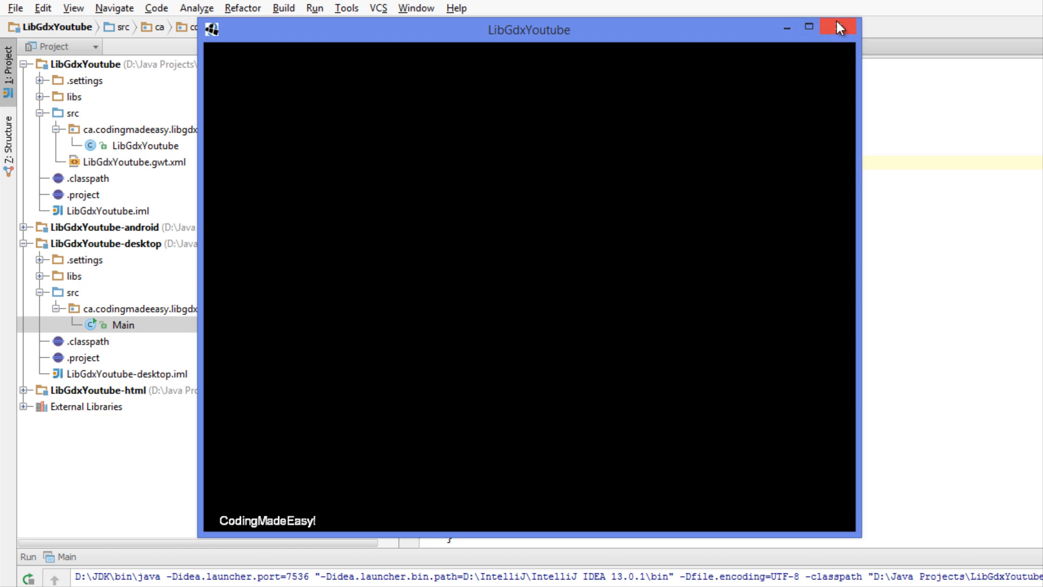
mouse_move(841, 28)
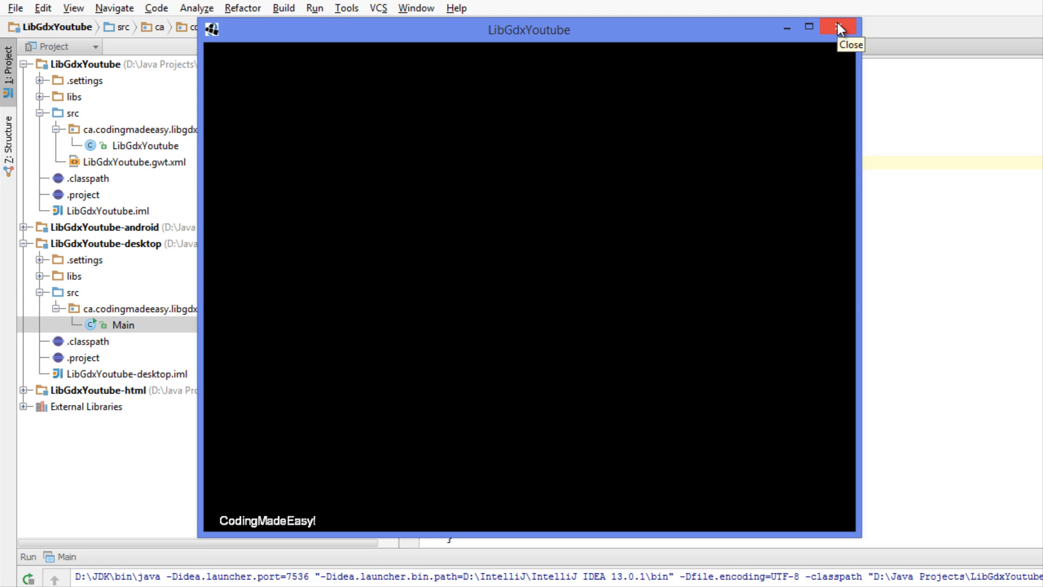
Step: Close the running game window after seeing CodingMadeEasy! on black
left_click(838, 29)
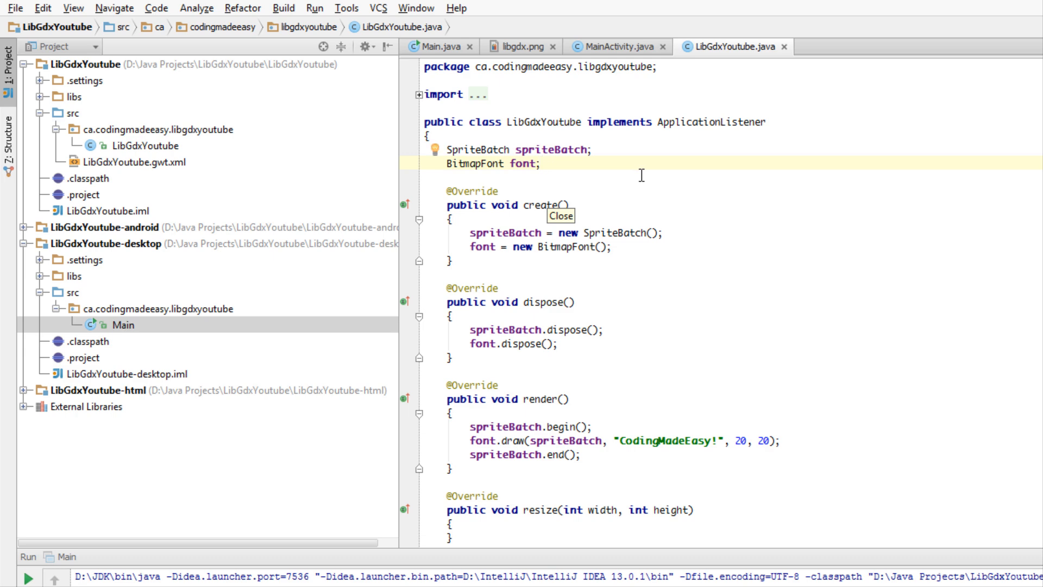
Step: Declare an 'OrthographicCamera camera;' field below the BitmapFont field
type("OrthographicCamera camera;")
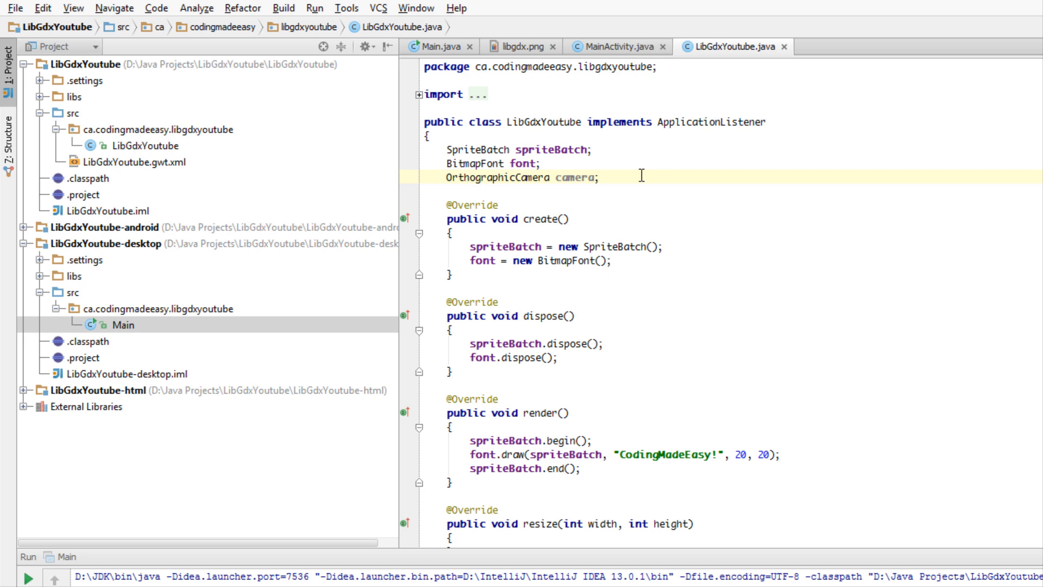
mouse_move(854, 220)
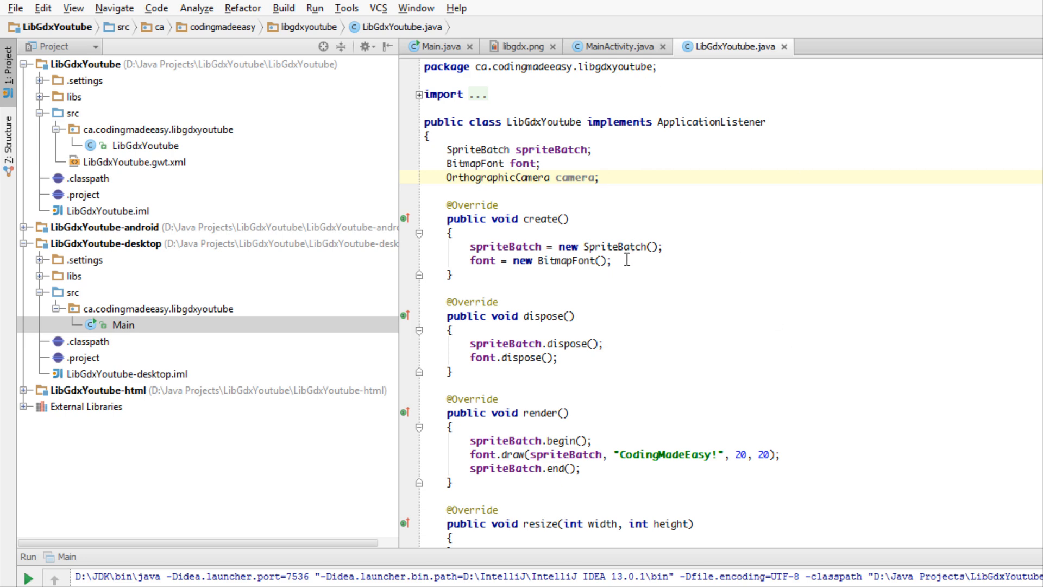
Step: In create(), assign camera = new OrthographicCamera();
type("came")
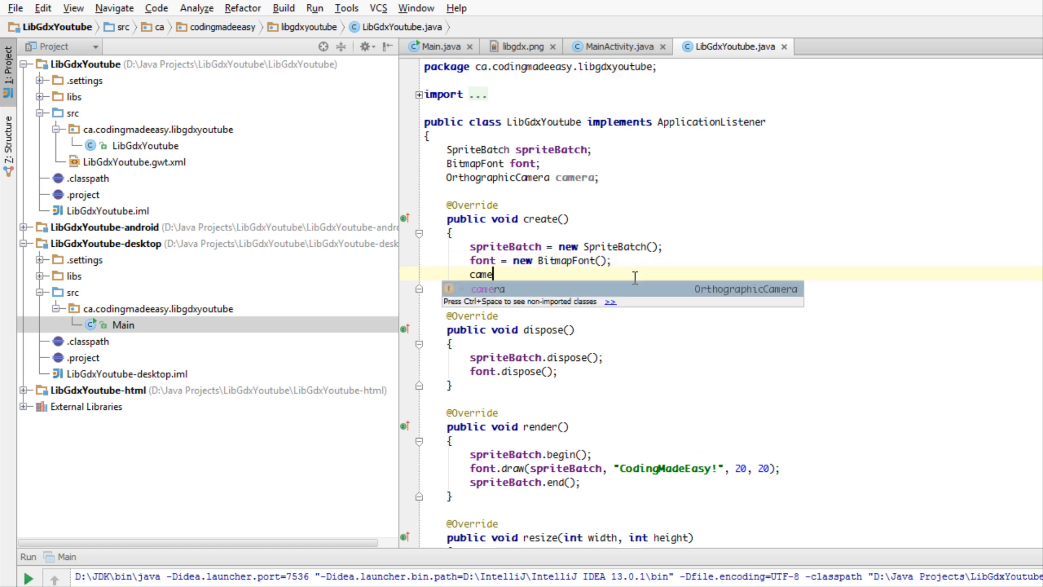
key("Tab")
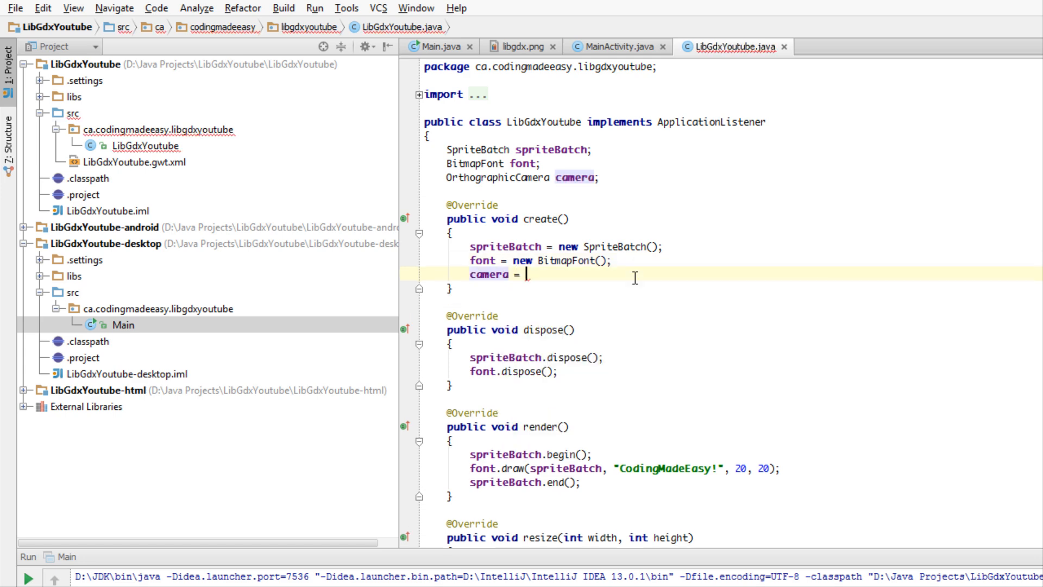
type("new OrthographicCamera();")
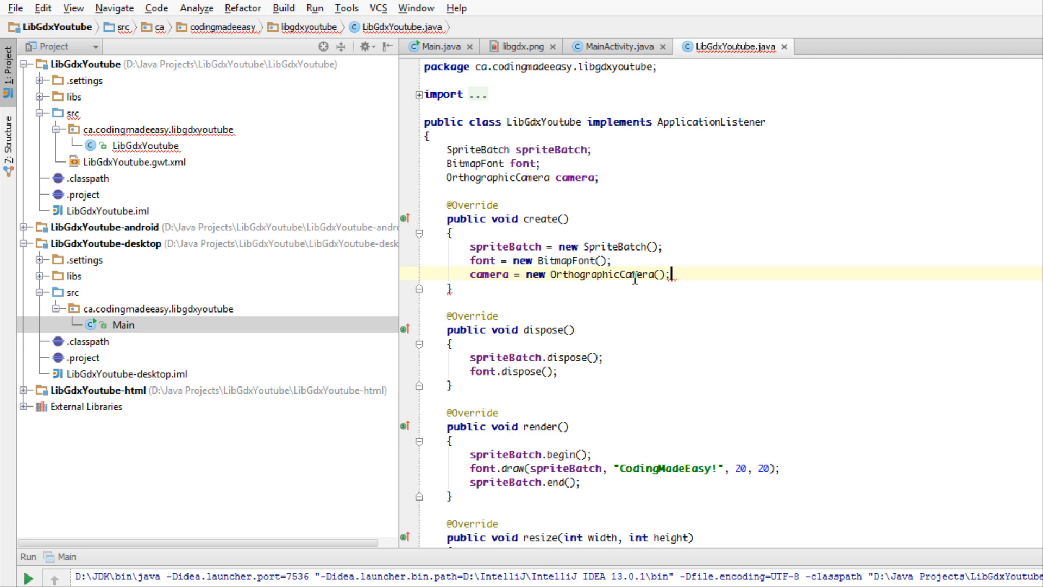
Step: Call camera.setToOrtho(true, Gdx.graphics.getWidth(), Gdx.graphics.getHeight()) in create()
type("camera.")
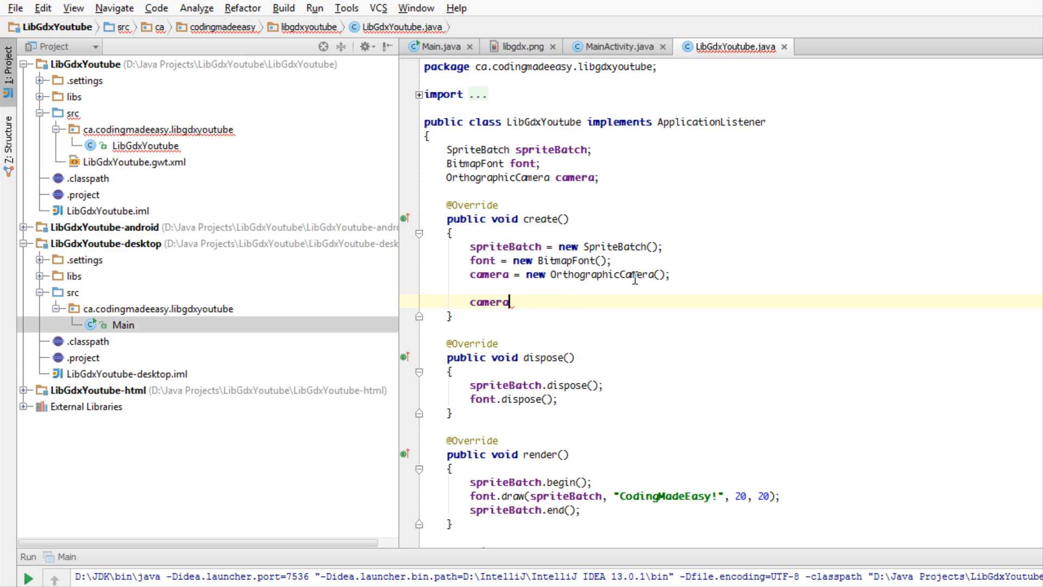
type(".setToOrtho(")
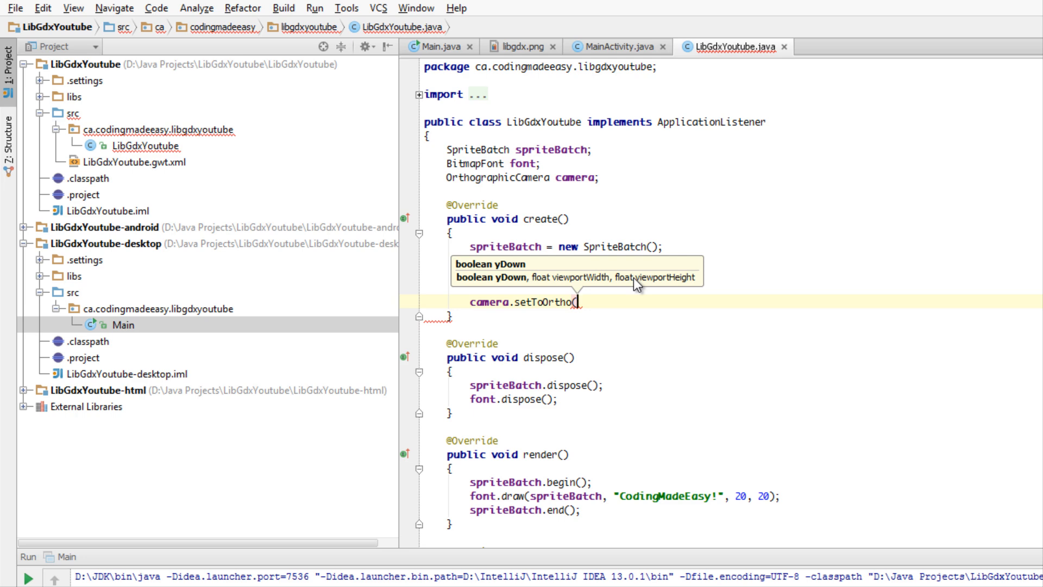
type("true")
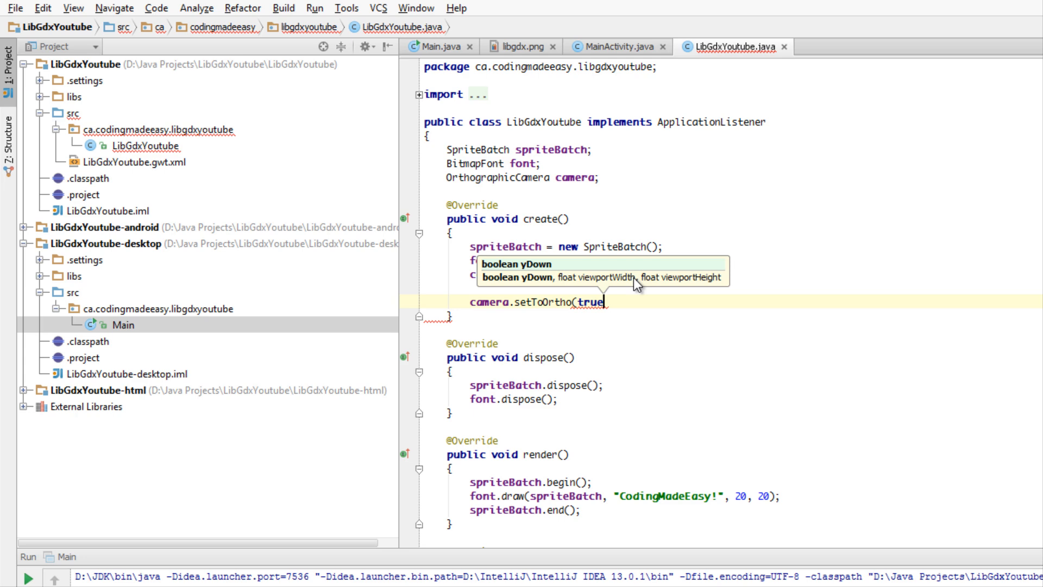
type(", Gdx.graphics.getWidth(),")
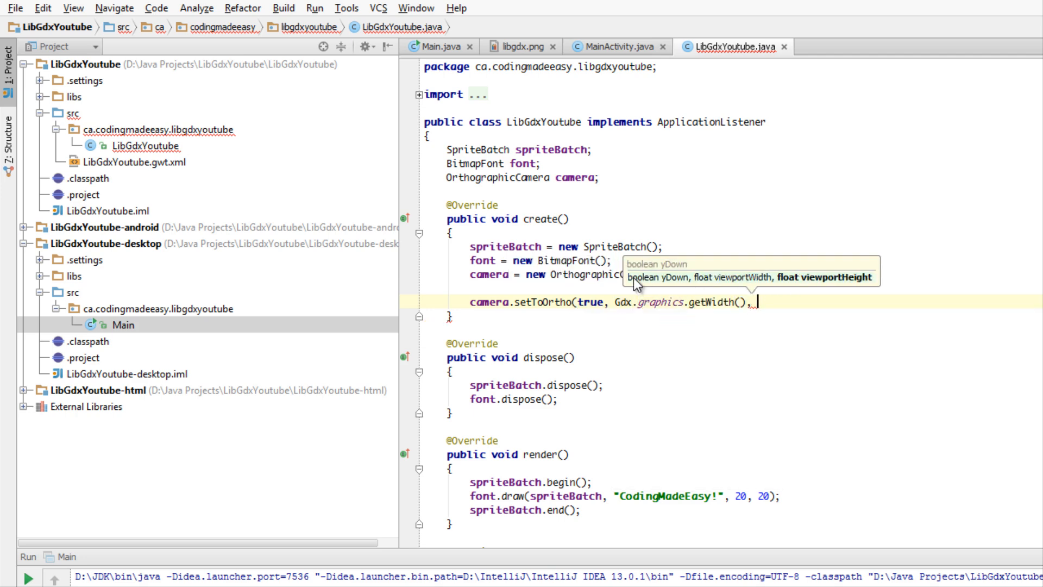
type("Gdx.graphics.getHeight());")
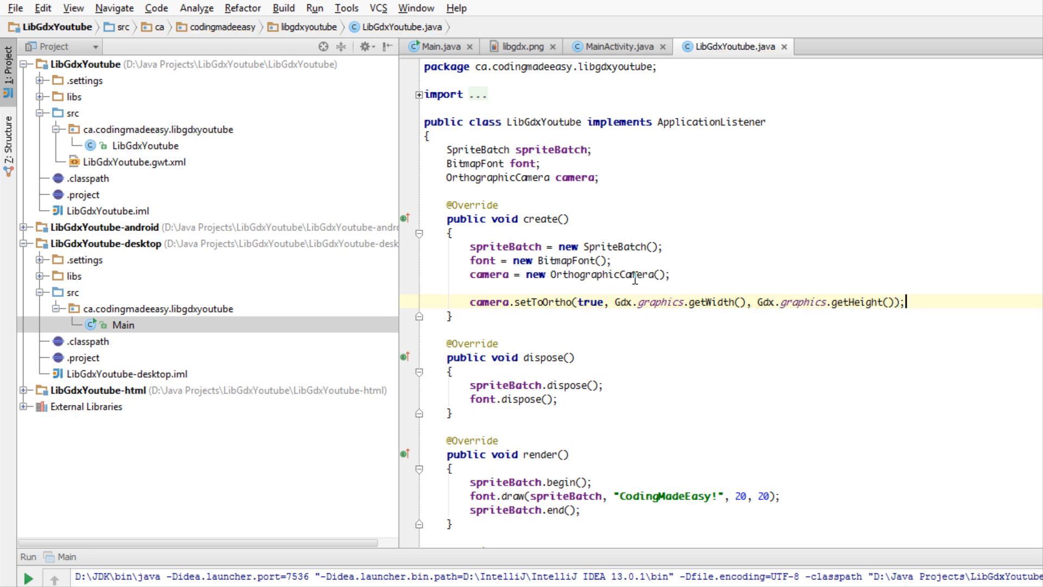
double_click(699, 302)
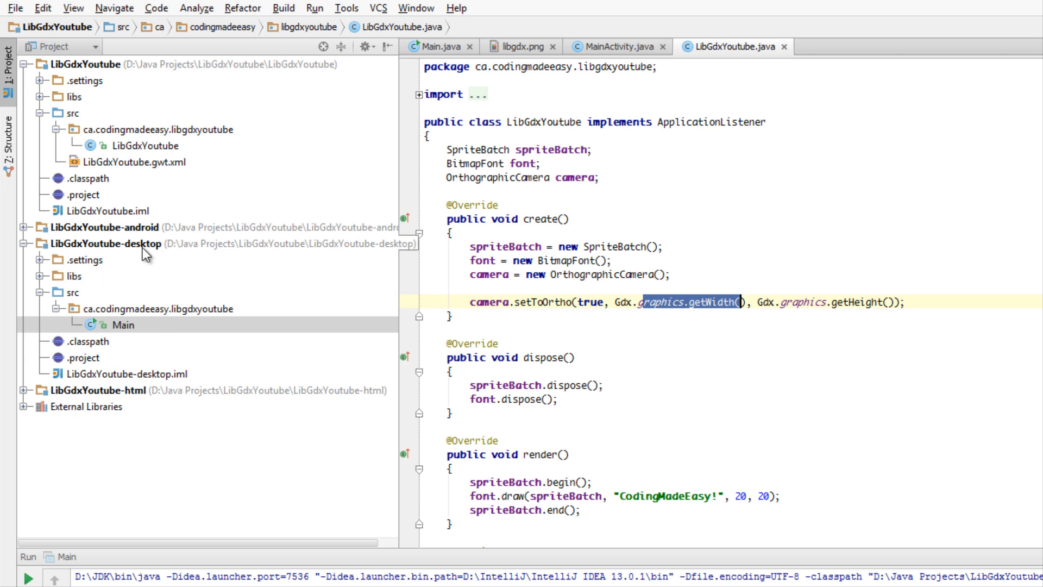
mouse_move(125, 341)
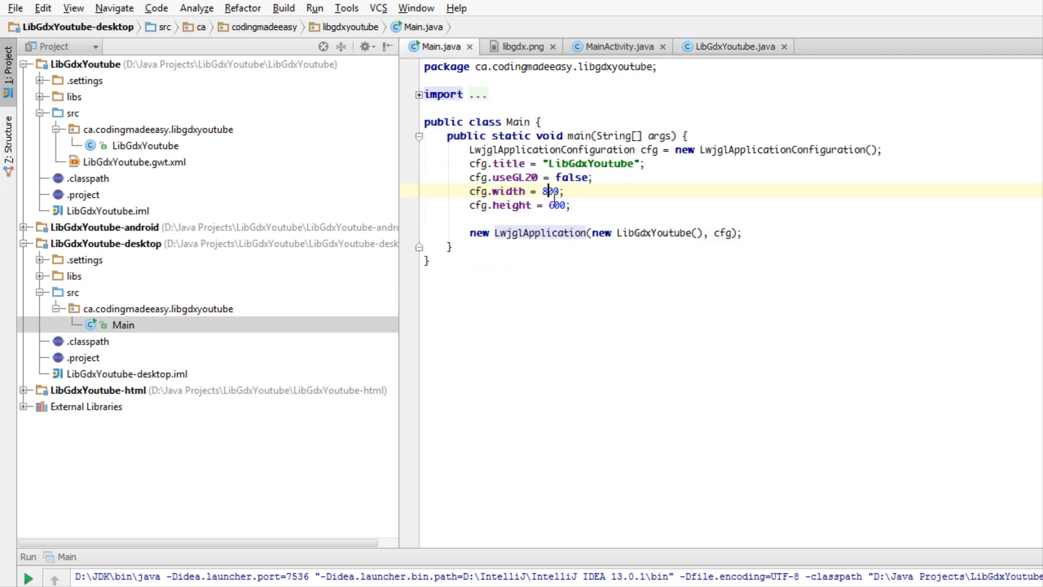
left_click(729, 47)
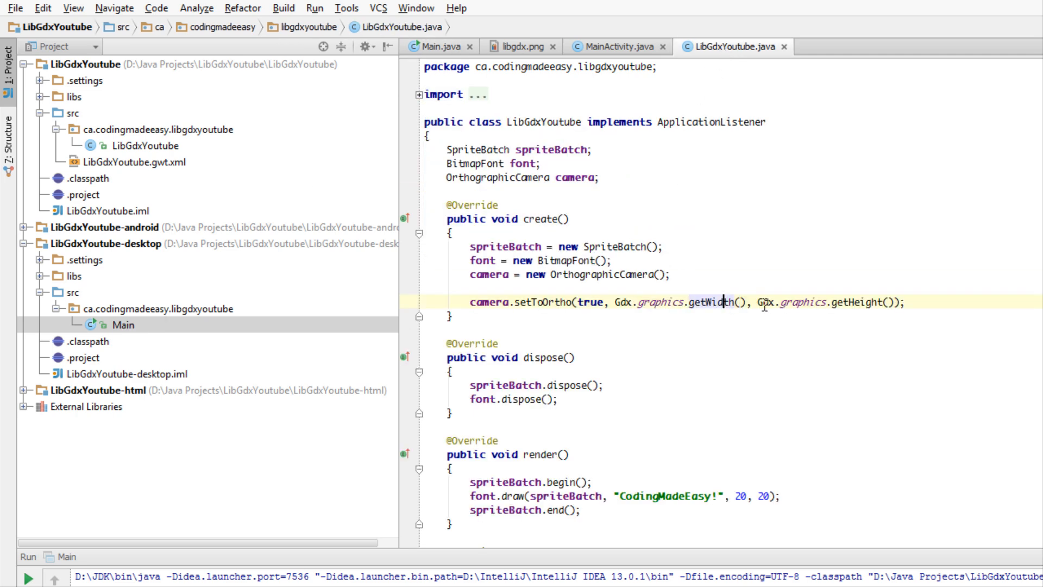
scroll("down", 3)
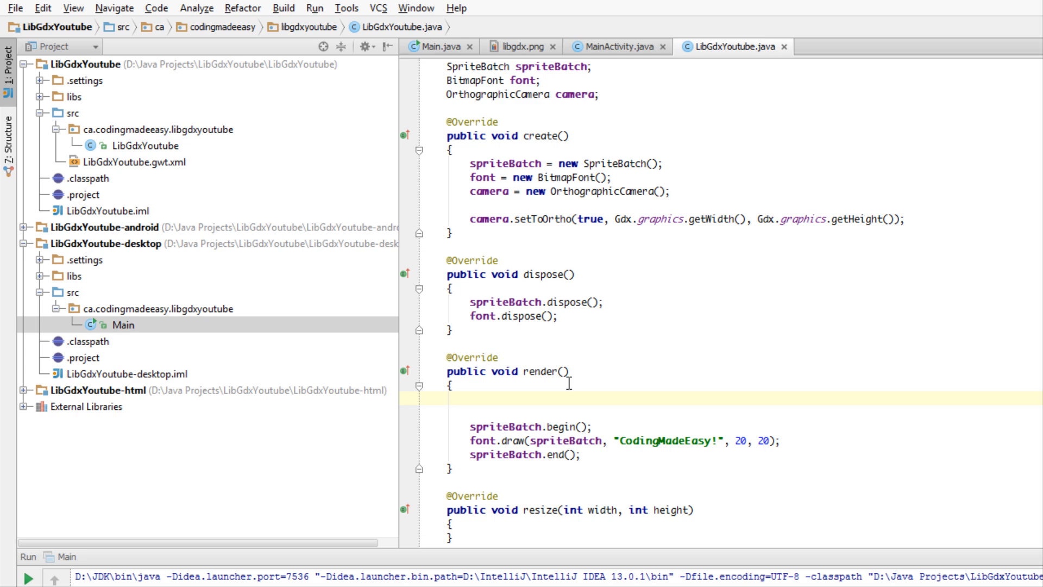
Step: In render(), add camera.update() and start spriteBatch.setProjectionMatrix
type("camera.U")
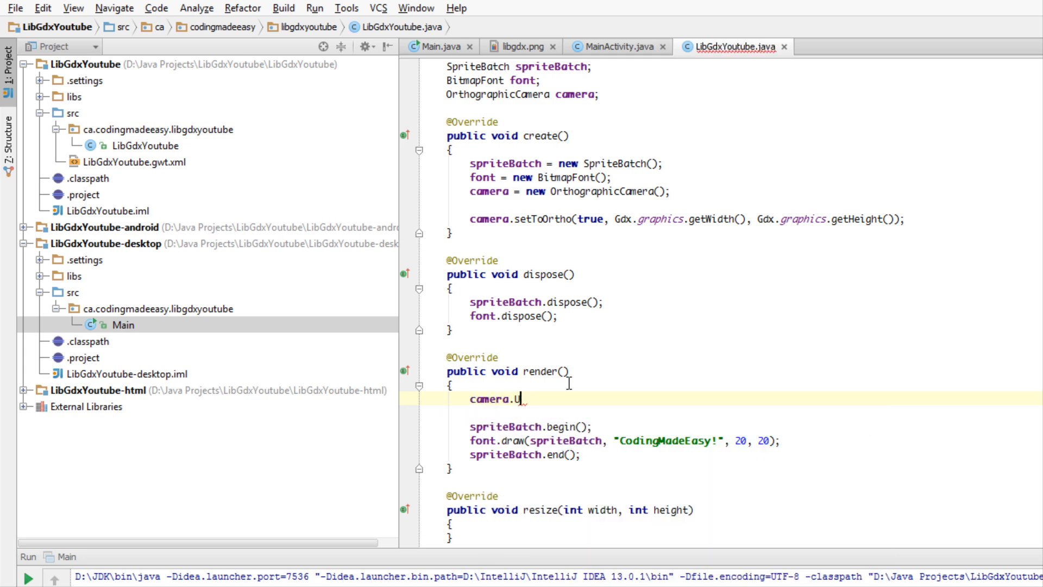
type("pdate();")
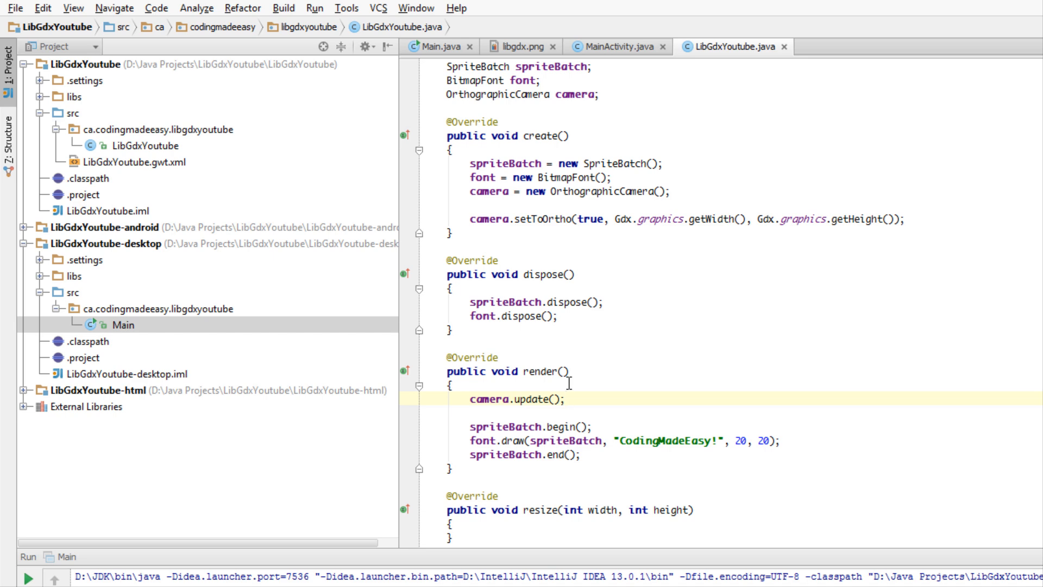
type("spriteBatch.")
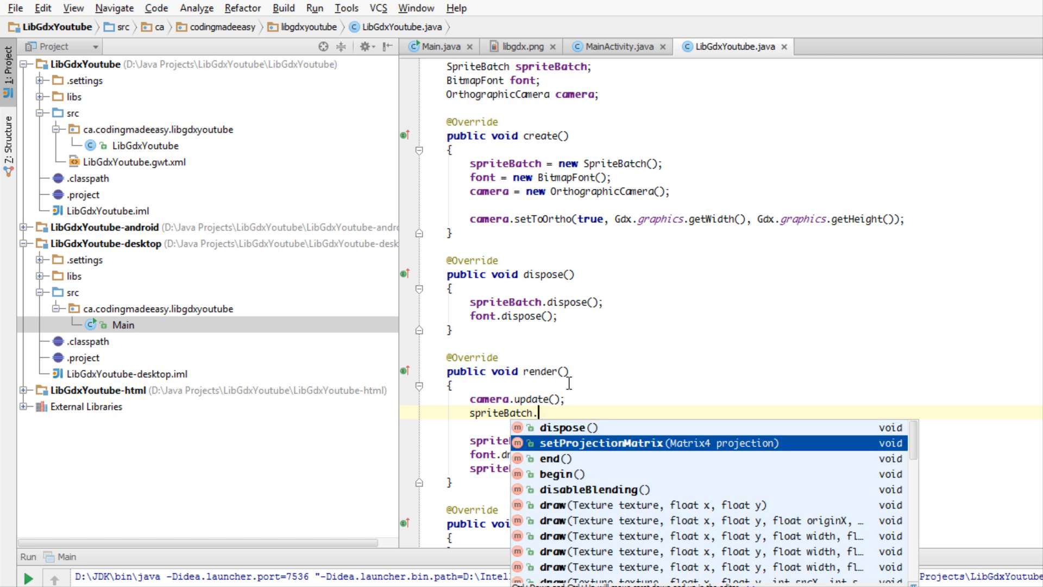
left_click(665, 442)
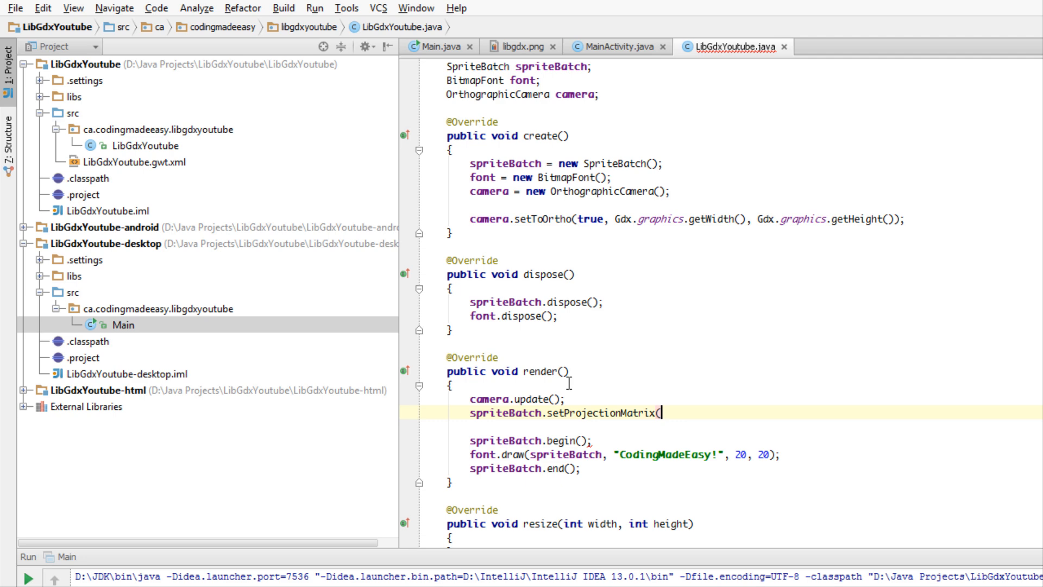
Step: Pass camera.combined to setProjectionMatrix and rerun the desktop game
type("camera.combined);")
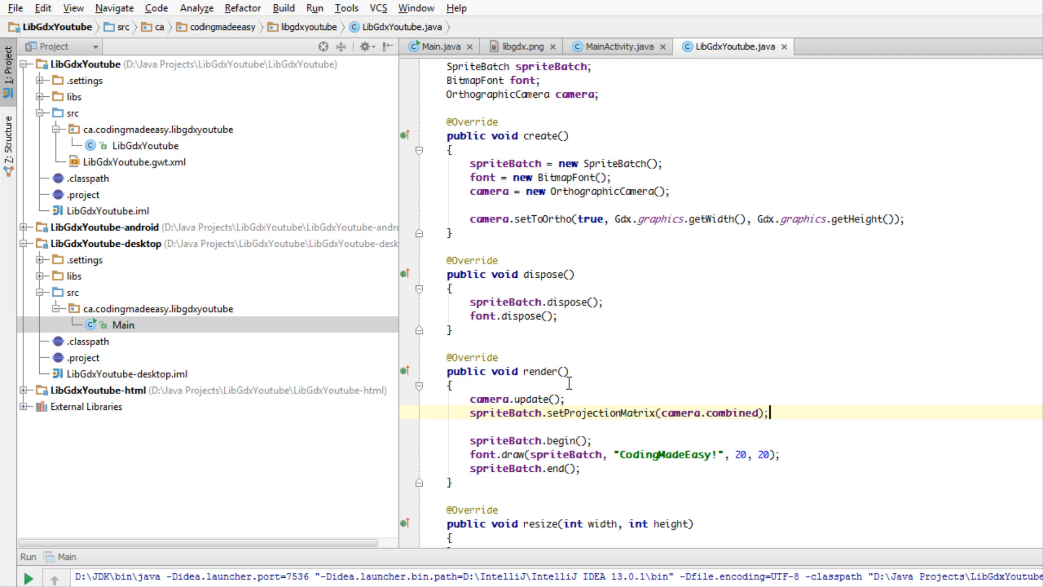
left_click(526, 468)
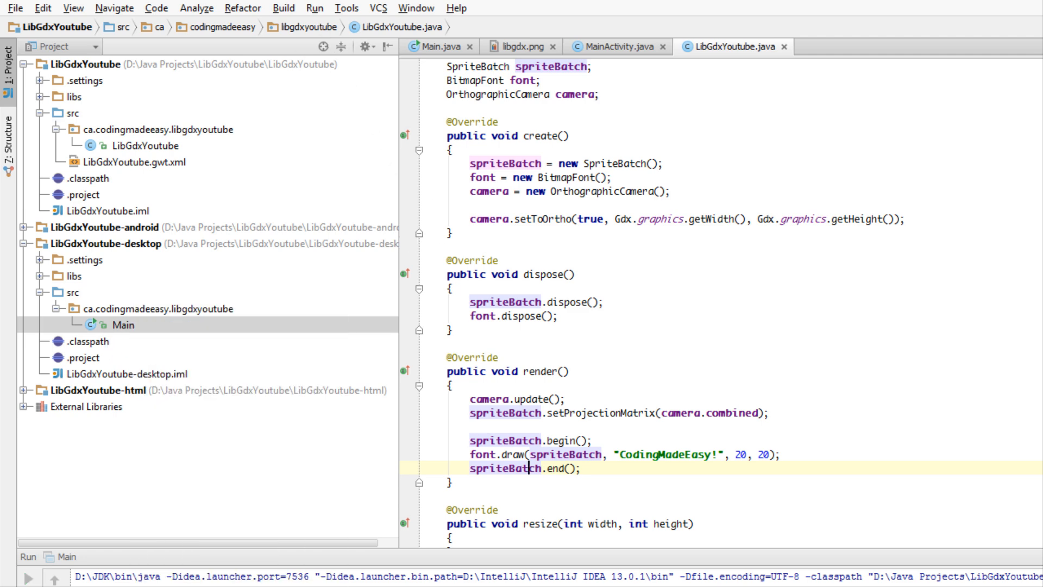
mouse_move(354, 453)
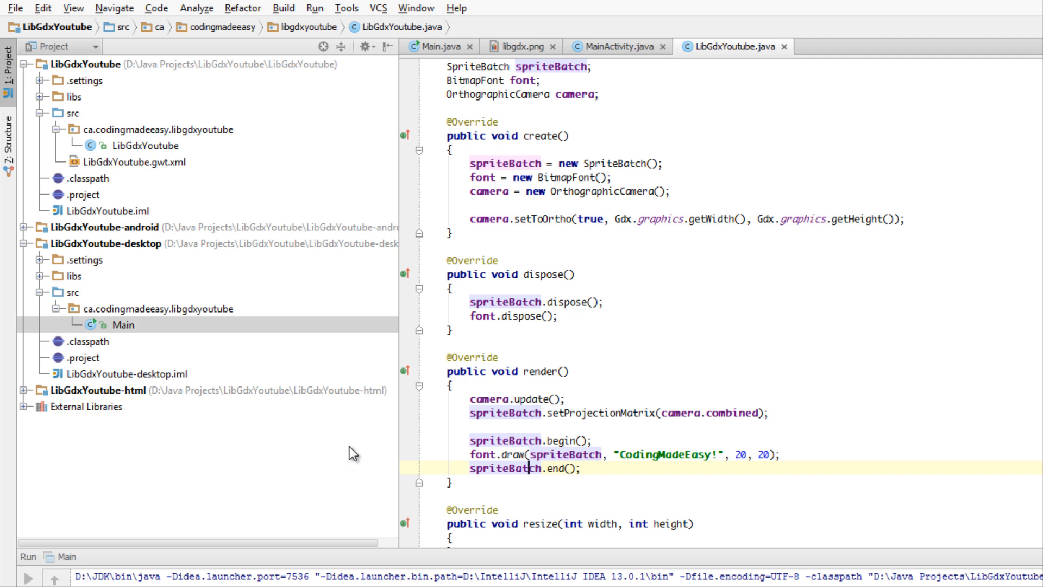
left_click(28, 557)
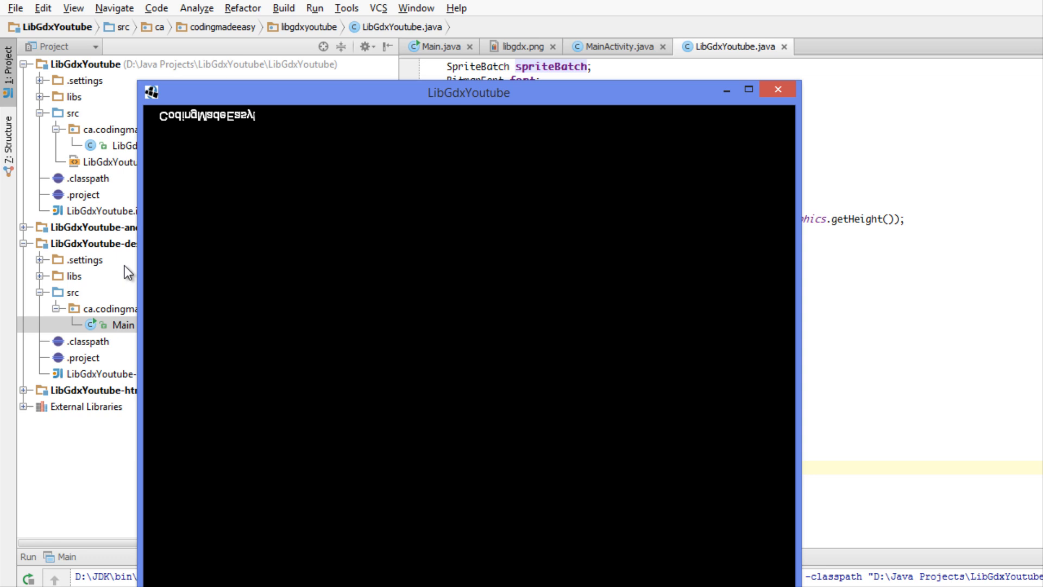
mouse_move(326, 157)
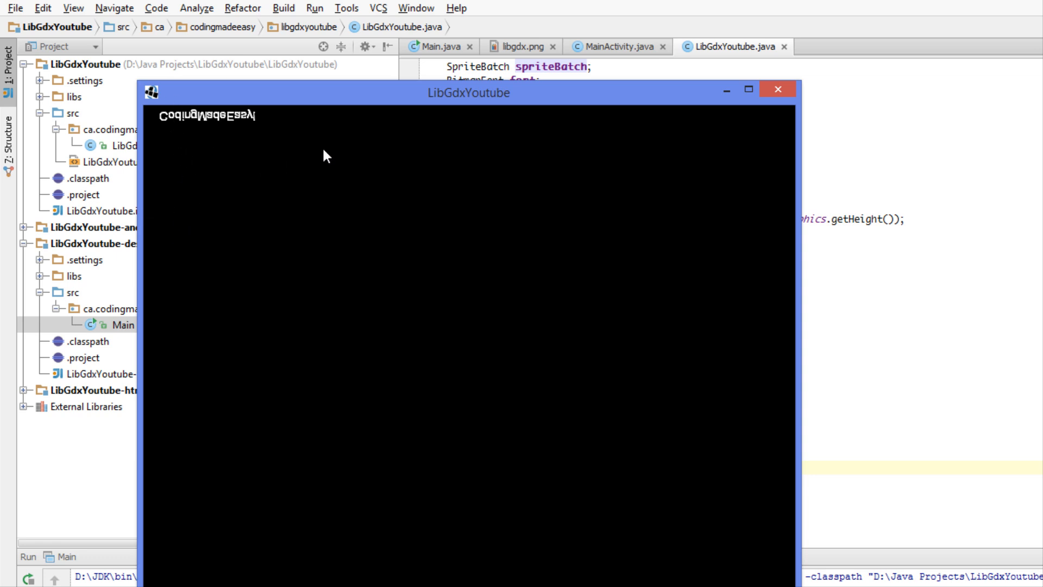
mouse_move(194, 577)
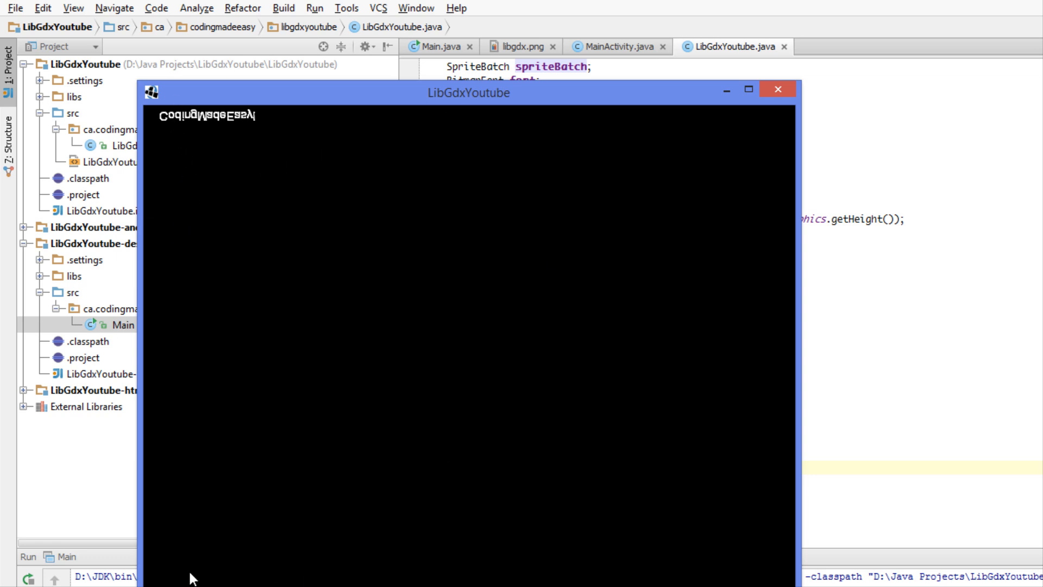
mouse_move(226, 556)
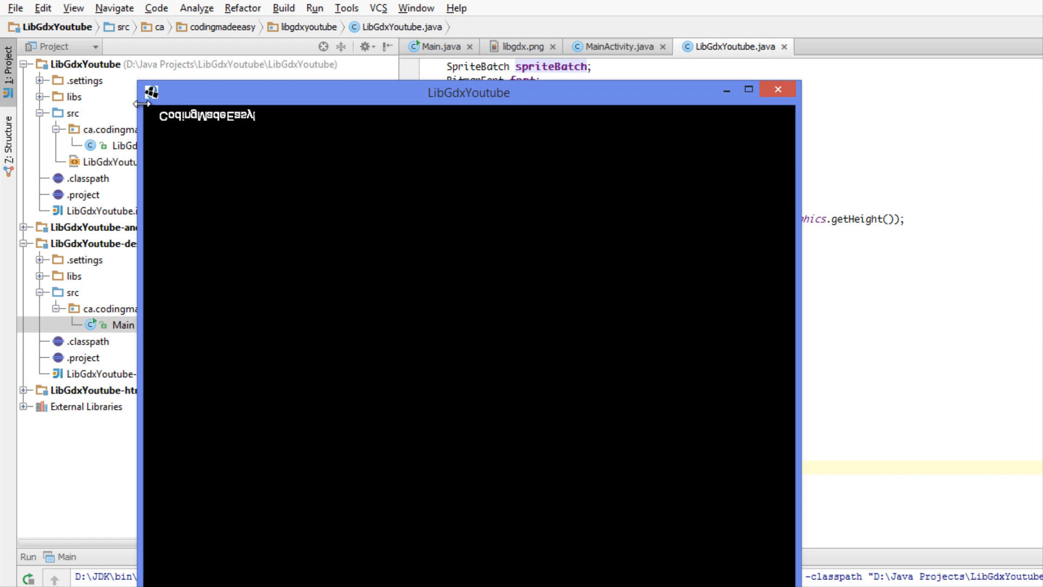
mouse_move(565, 79)
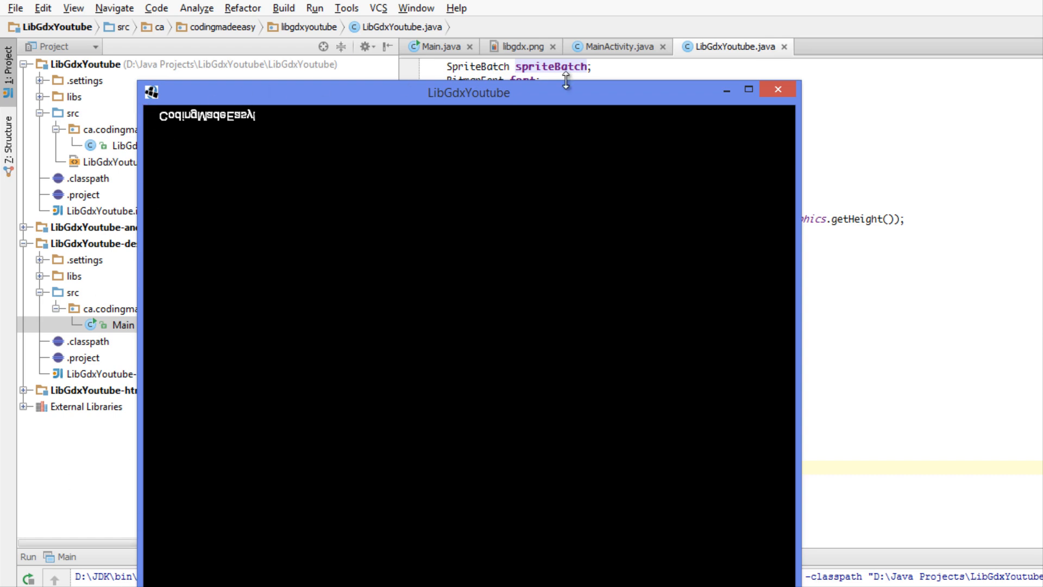
Step: Close the game window showing the upside-down CodingMadeEasy! text
left_click(777, 89)
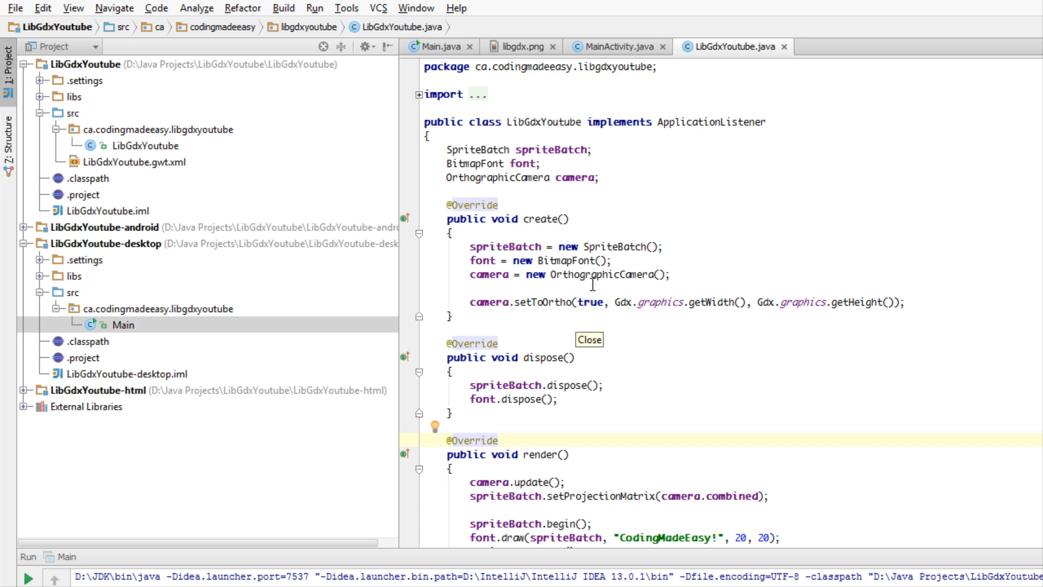
Step: Change the font construction to new BitmapFont(true) so text draws upright
left_click(599, 260)
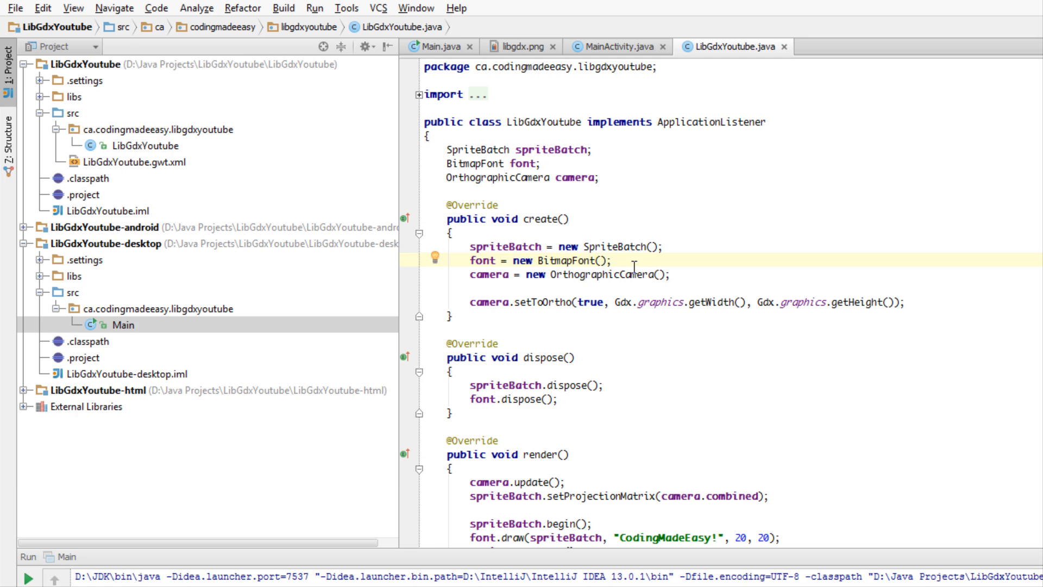
mouse_move(906, 401)
type("true")
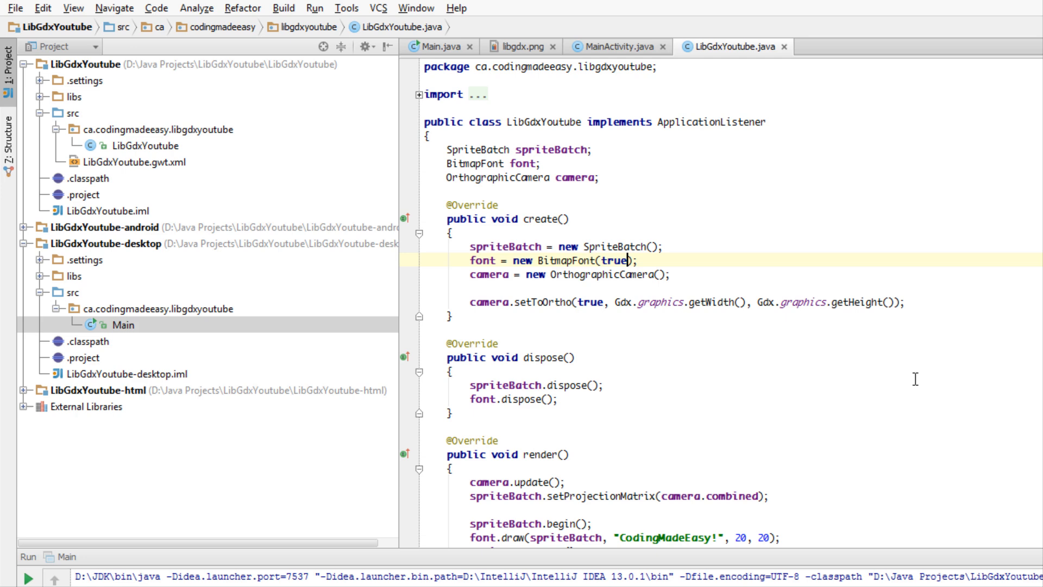
left_click(426, 327)
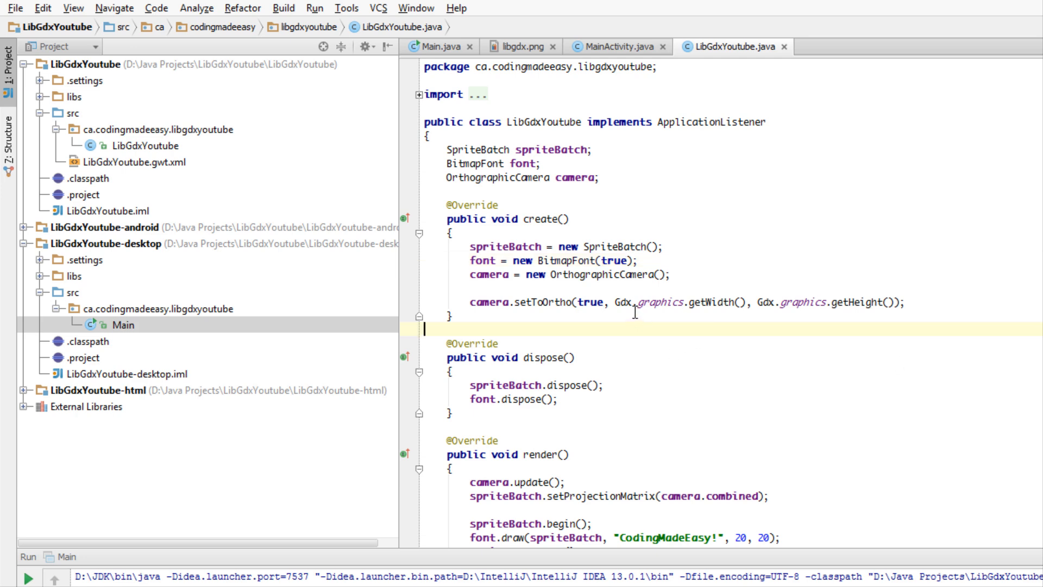
double_click(615, 260)
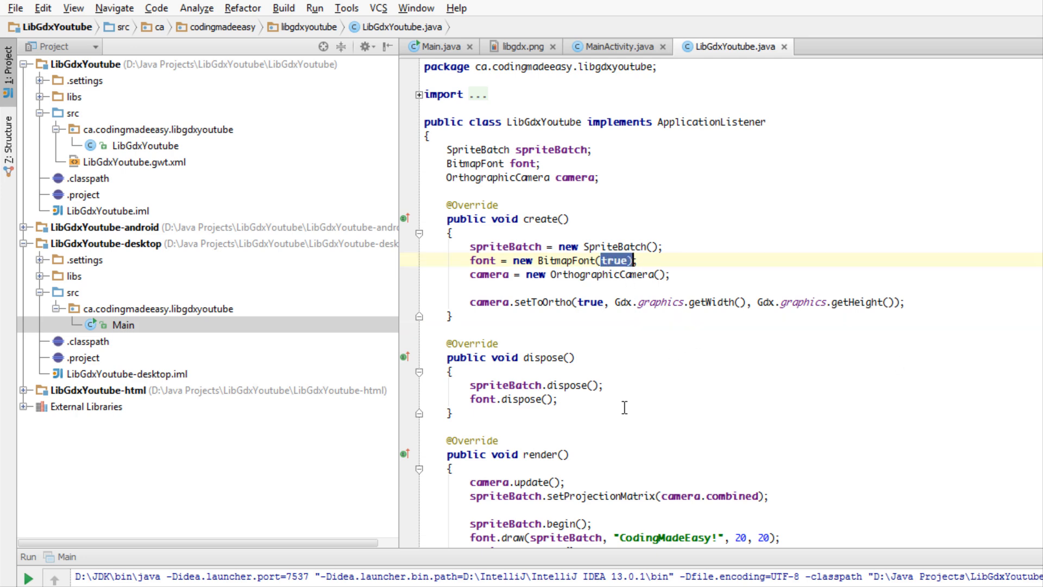
mouse_move(318, 14)
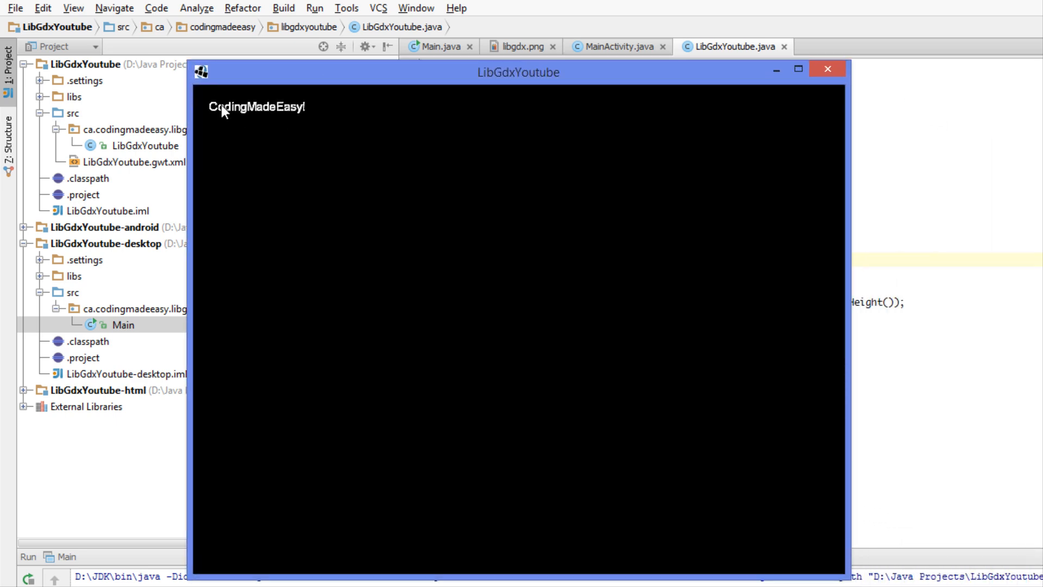
mouse_move(297, 202)
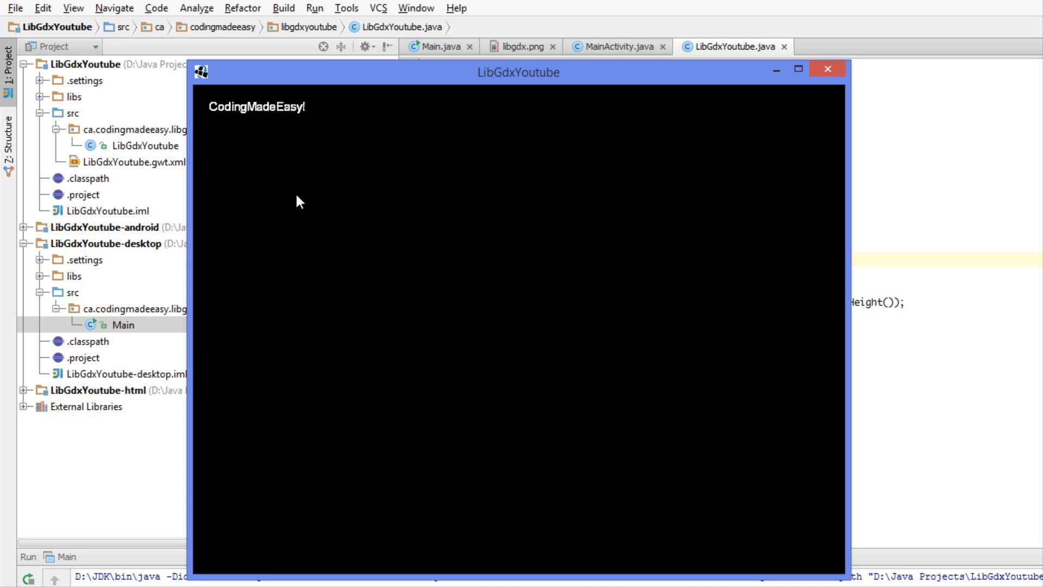
mouse_move(255, 111)
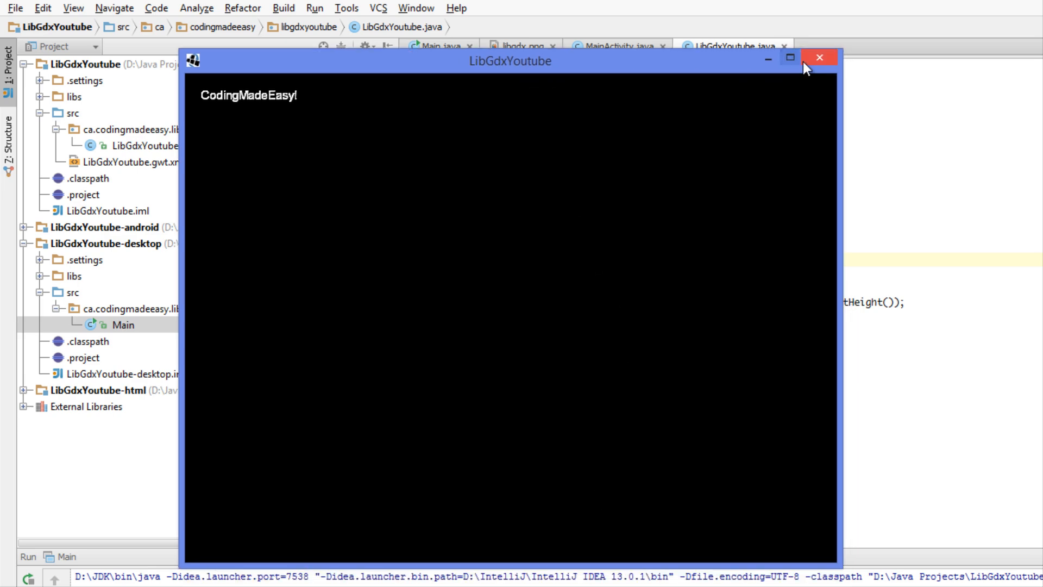
mouse_move(820, 58)
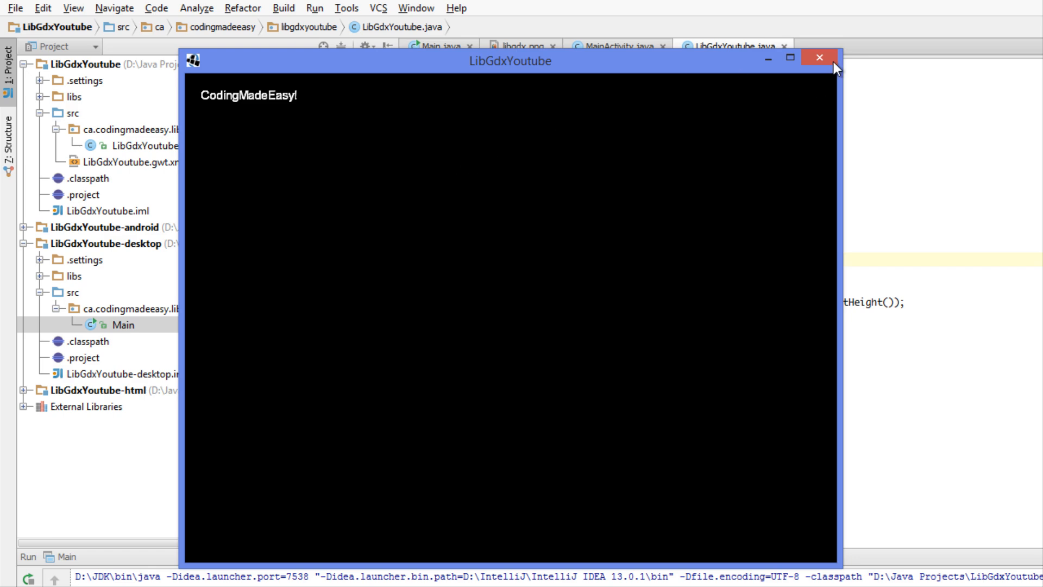
Step: Close the game window now showing CodingMadeEasy! upright at top-left
left_click(819, 58)
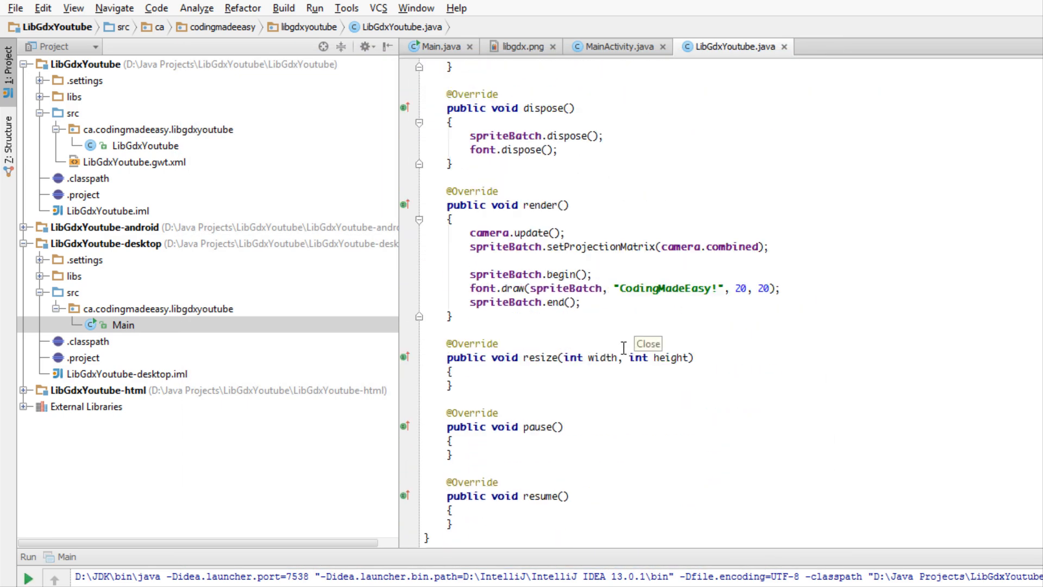
Step: In resize(), add camera.setToOrtho(true, width, height);
scroll("up", 3)
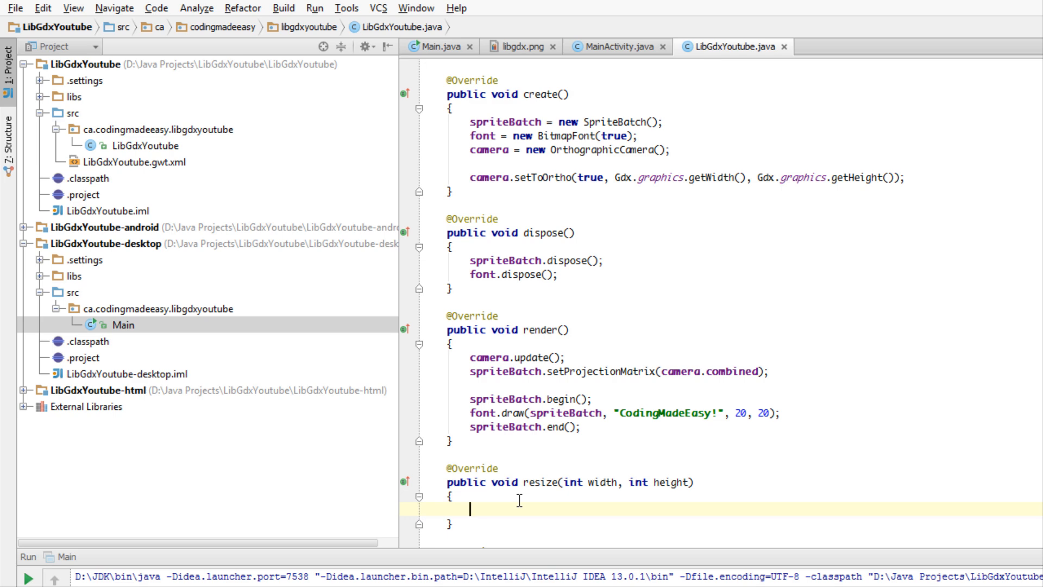
type("camera.setToOrtho(")
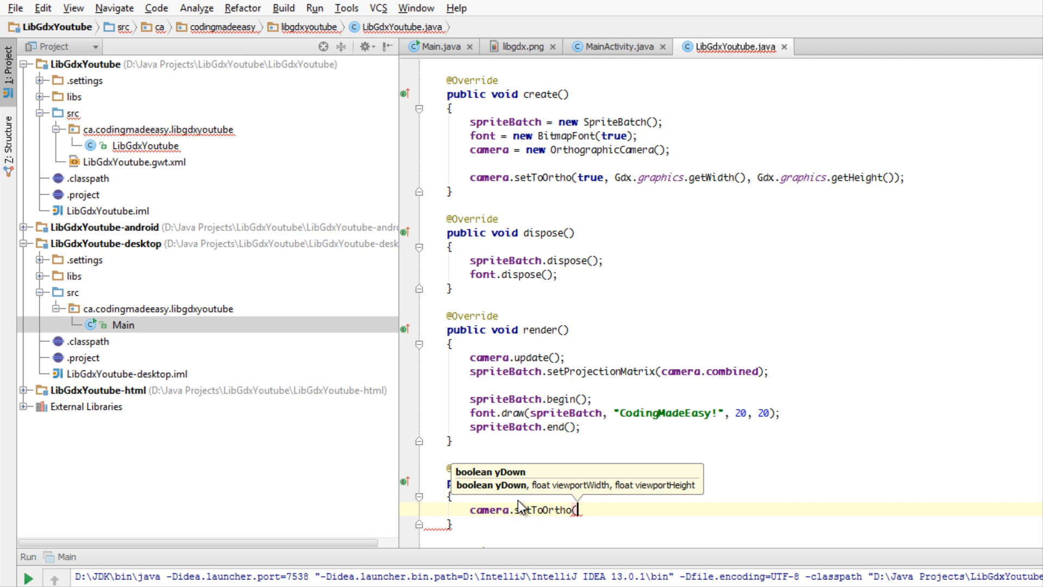
type("true")
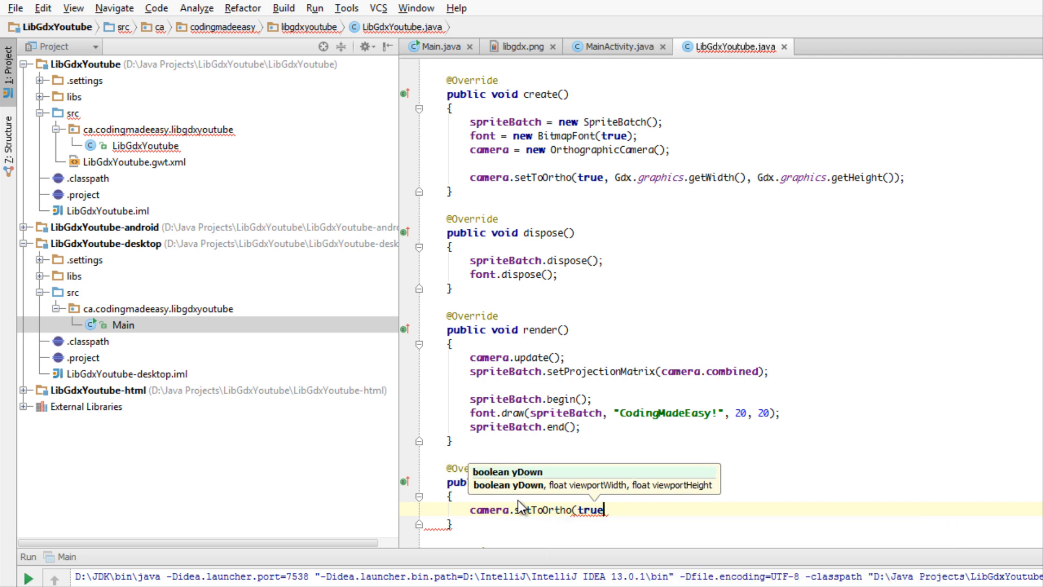
type(", width,")
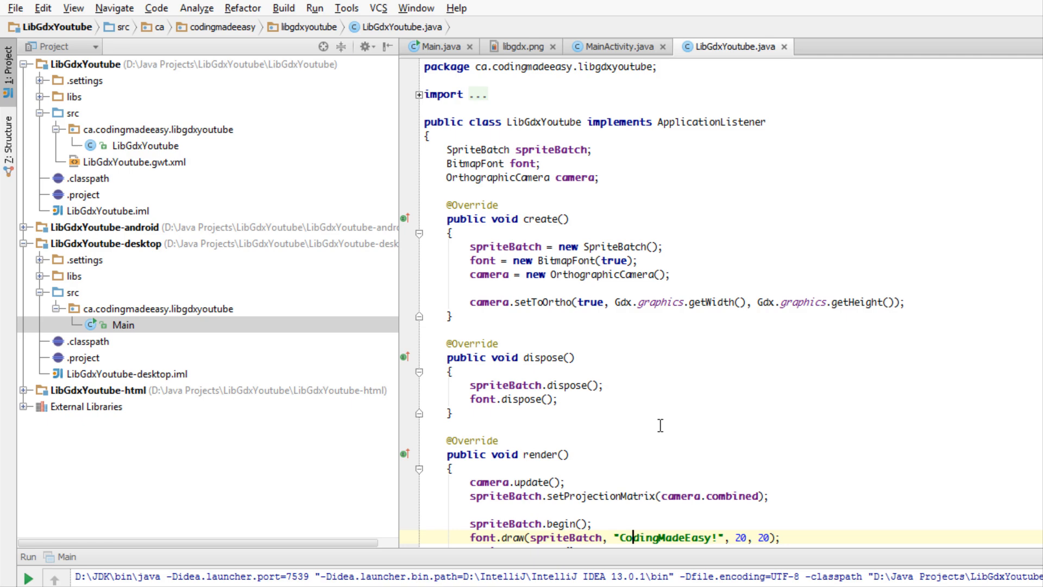
Step: Scroll back down to the render() method
scroll("down", 3)
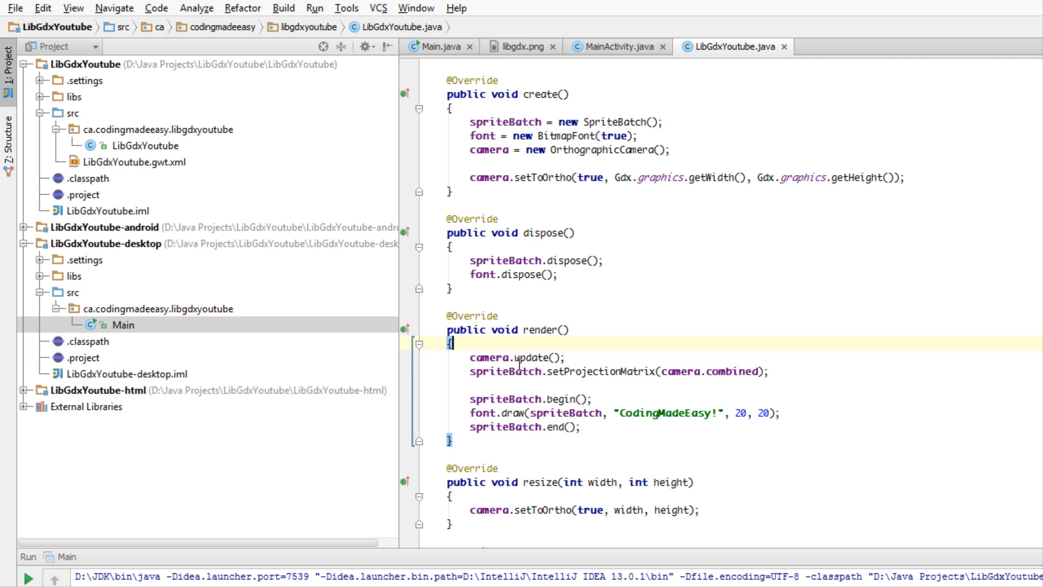
mouse_move(592, 434)
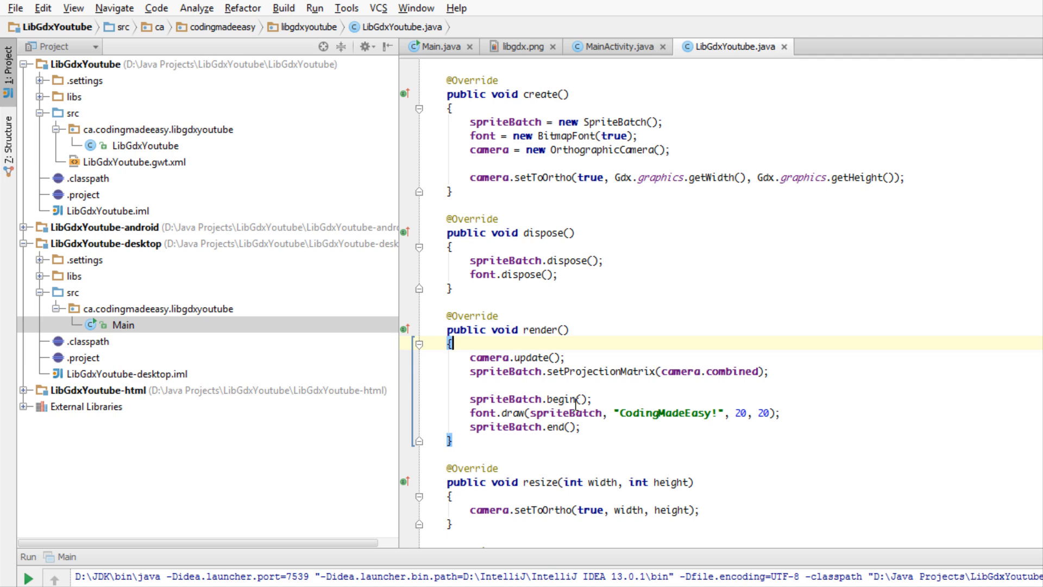
mouse_move(576, 404)
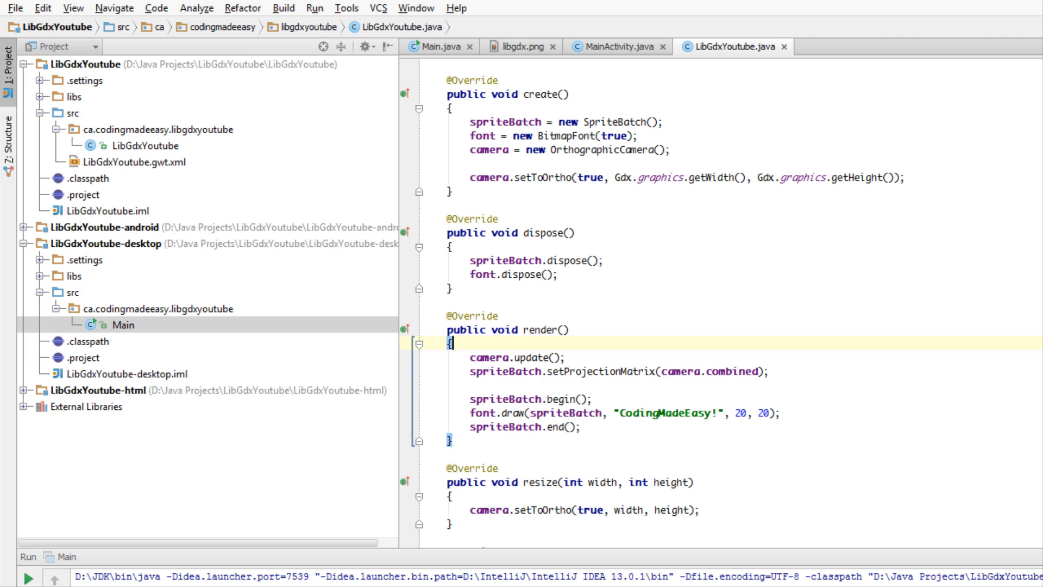
mouse_move(598, 349)
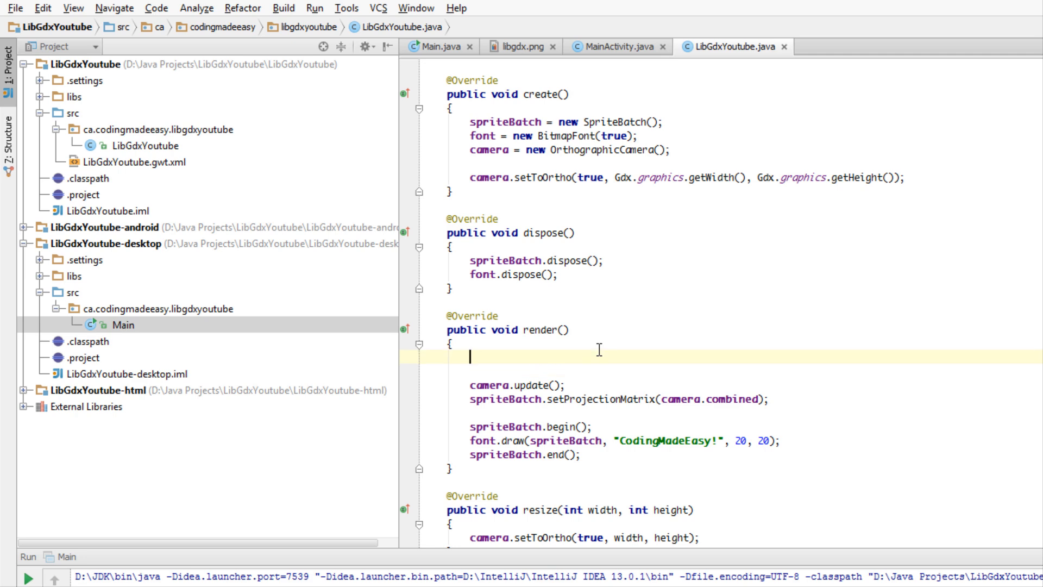
Step: Begin render() with an unfinished Gdx.gl.glClearColor( call chosen from autocomplete
type("Gdx.gl.")
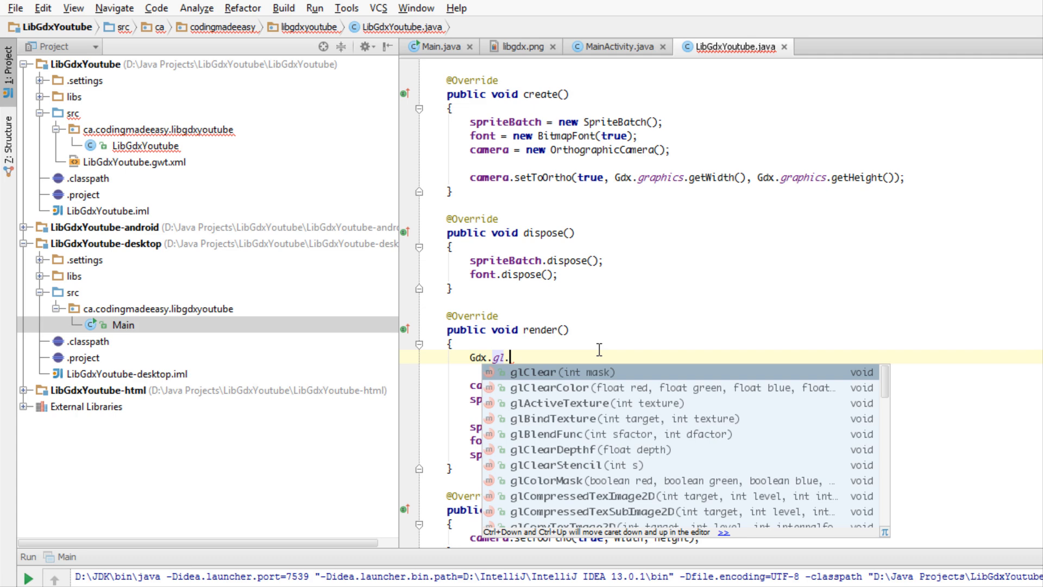
left_click(547, 388)
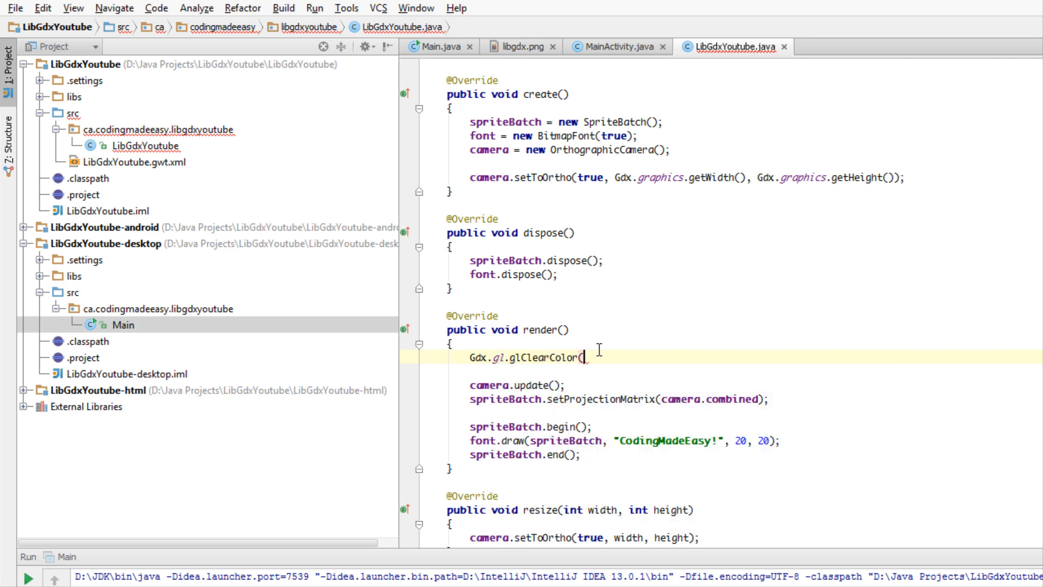
type("(")
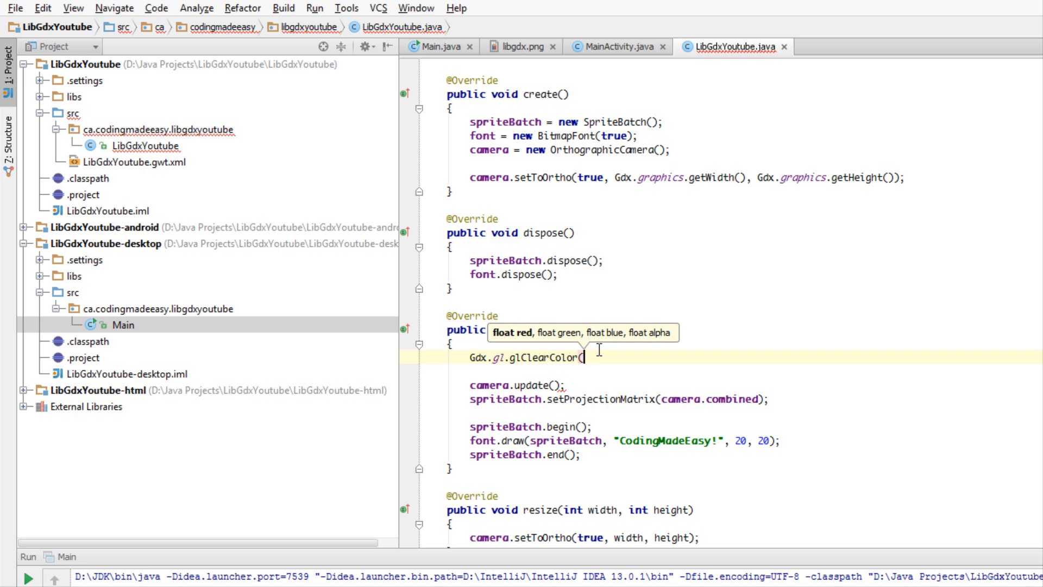
Step: Try red values 1 and 22 in glClearColor, deleting each trial again
type("1")
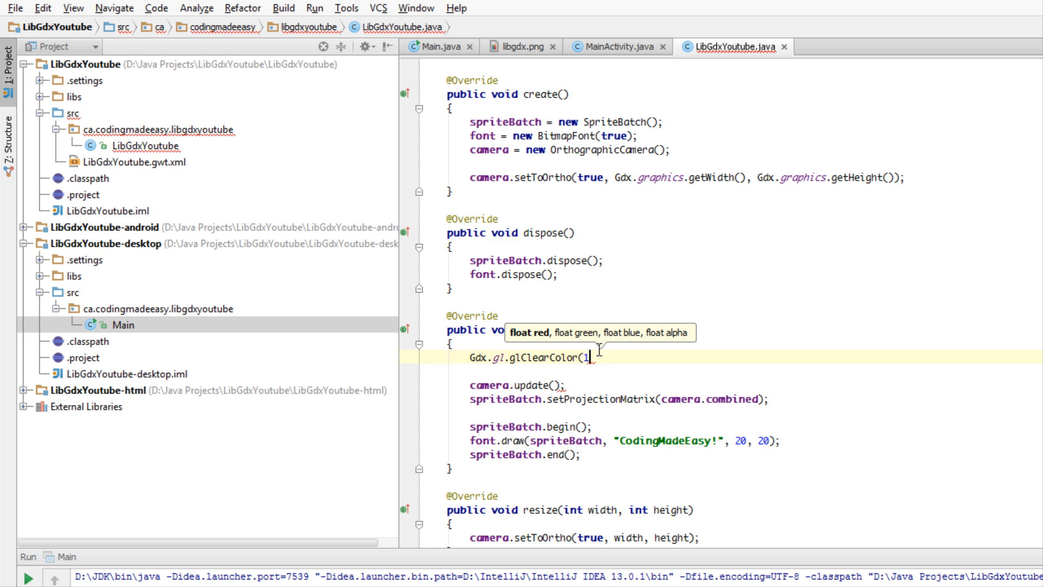
key("Backspace")
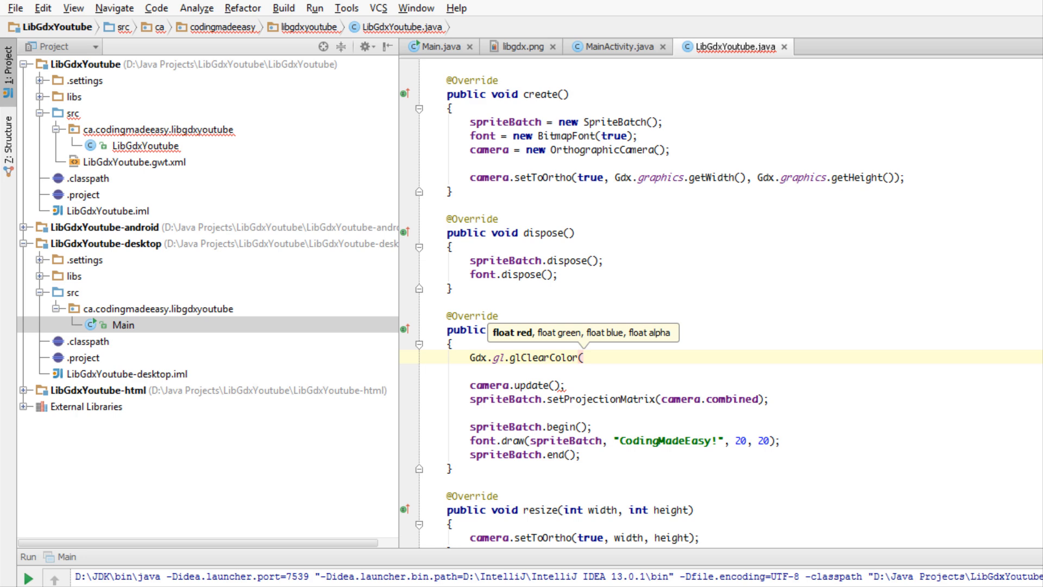
type("22")
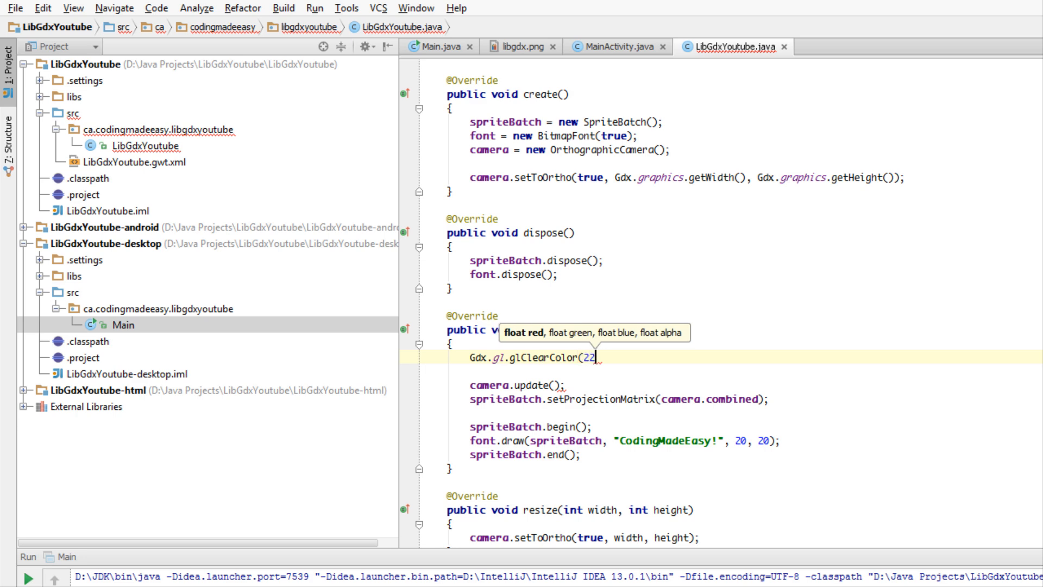
key("BackSpace")
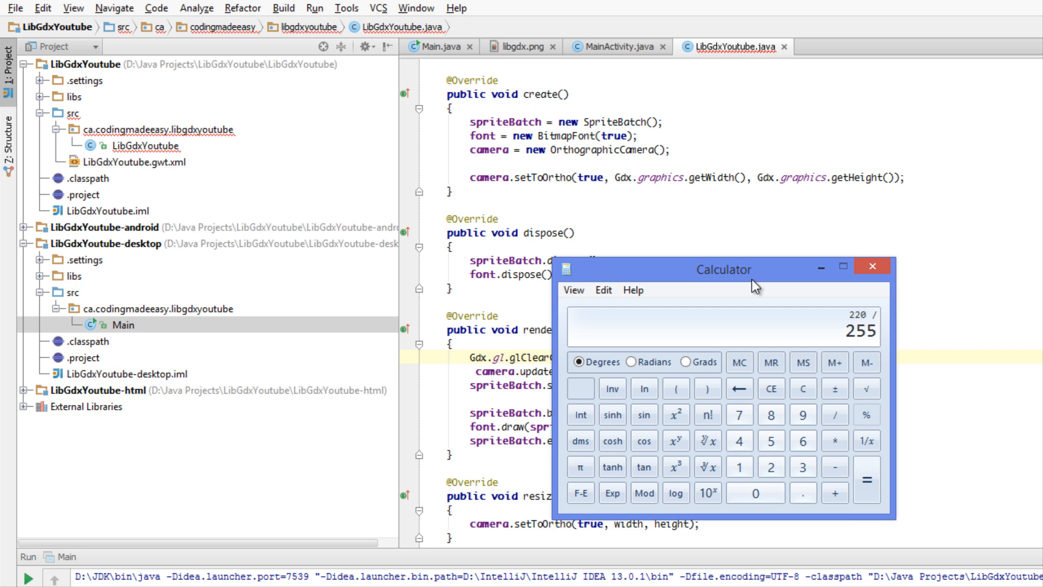
Step: Close the Calculator after working out 220 / 255
left_click(866, 477)
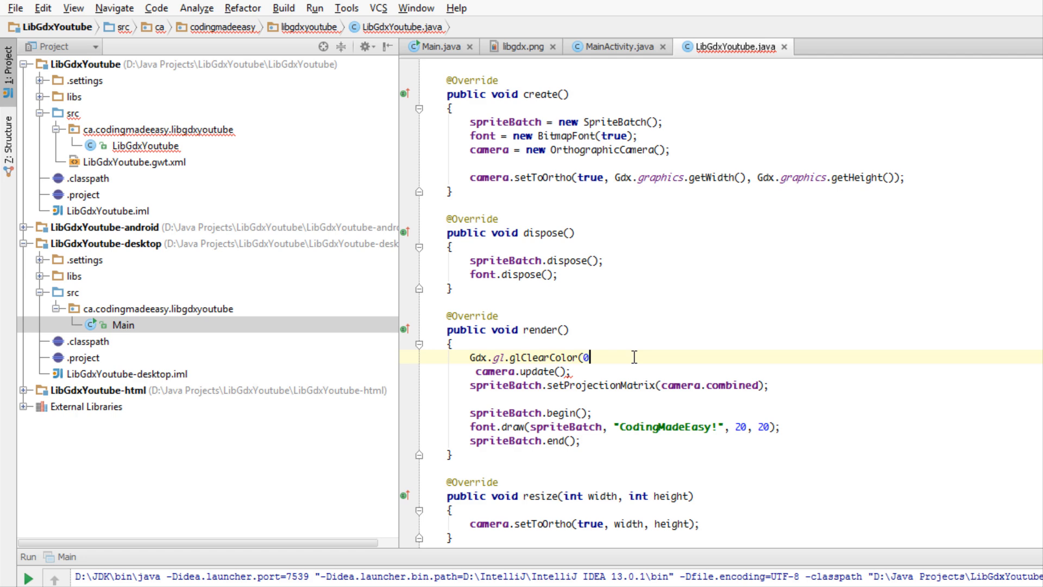
Step: Complete the call as glClearColor(0, 0, 0.2f, 1.0f), discarding a trial 220/ fraction
type(".86")
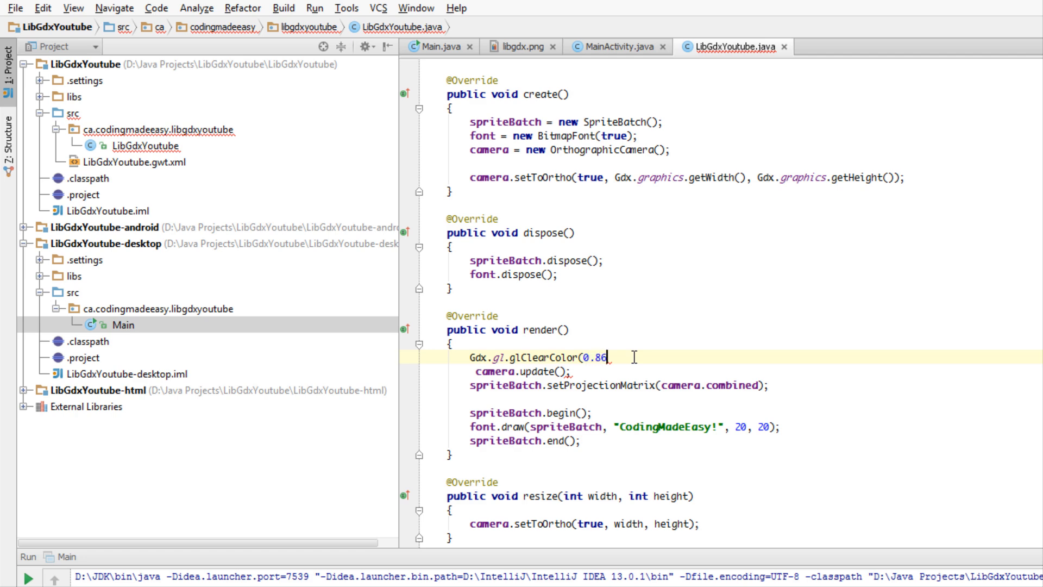
type("220/")
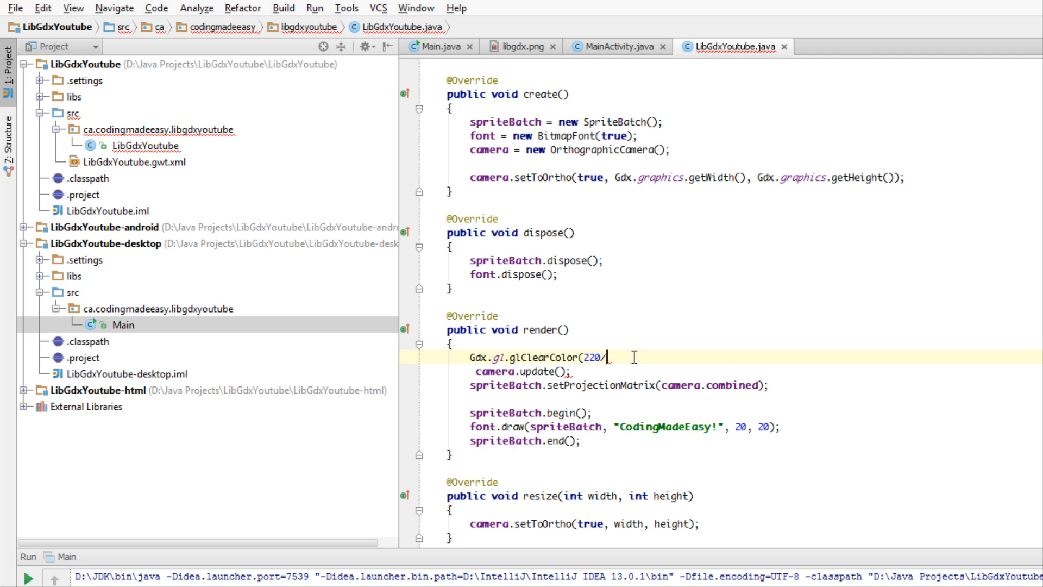
key("BackSpace")
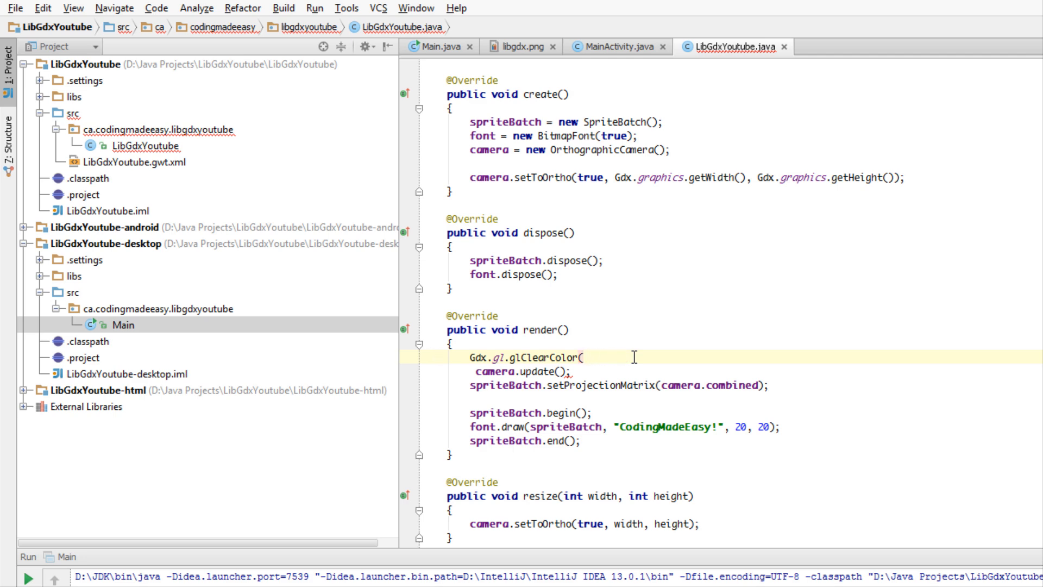
type("0")
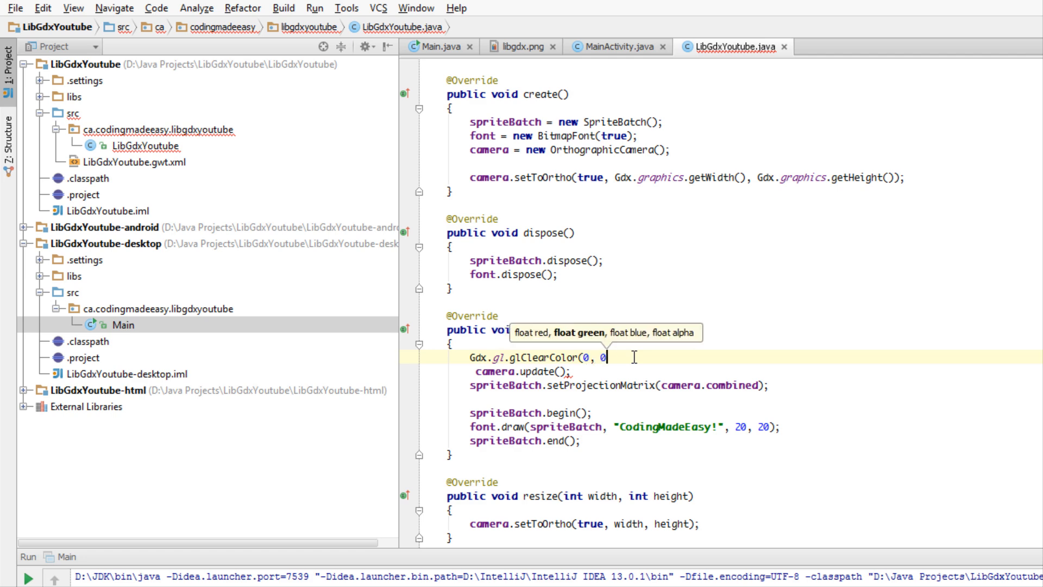
type(",")
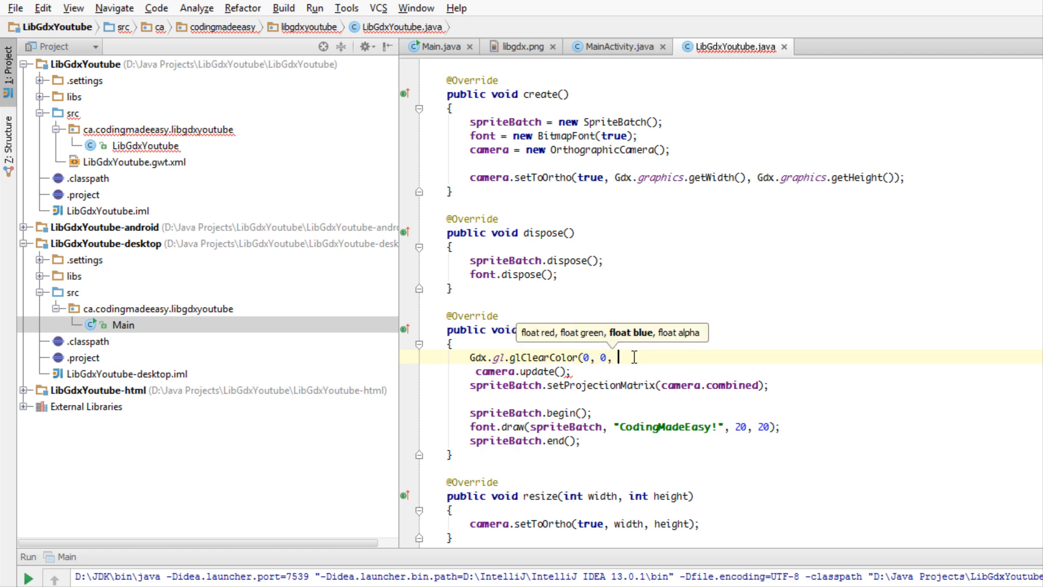
type("0.2f,")
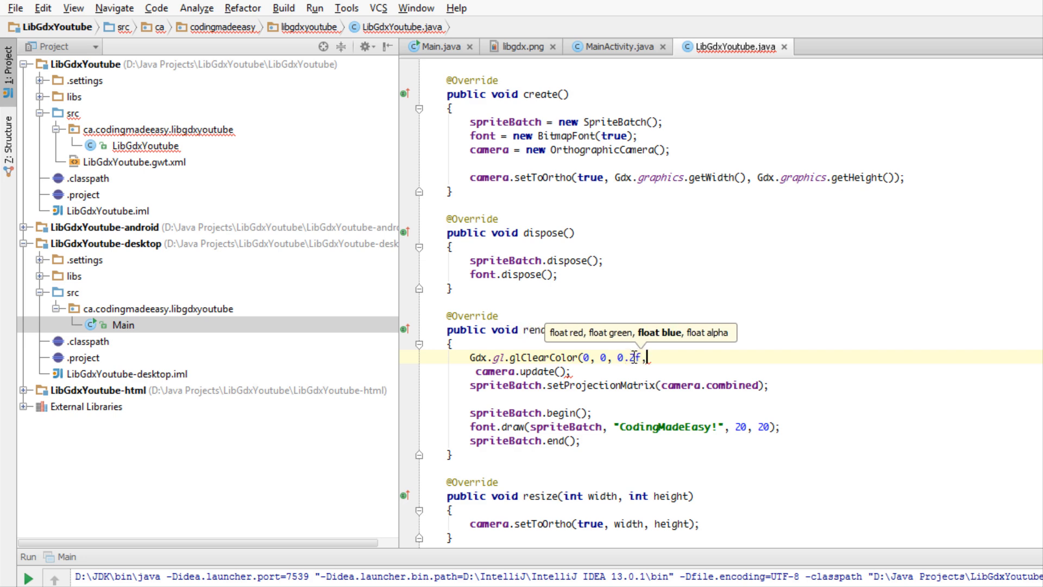
type("1")
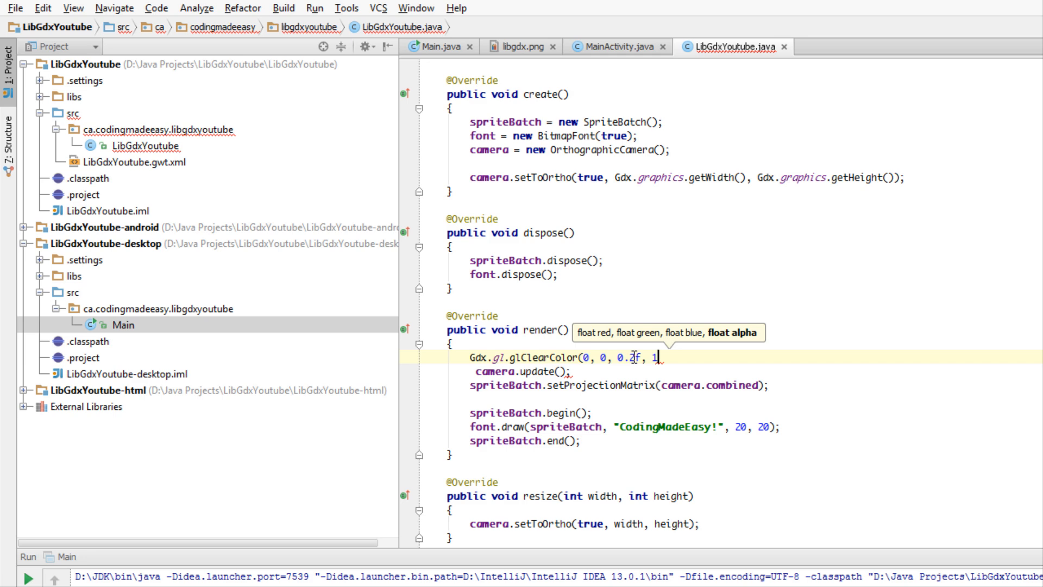
key("Backspace")
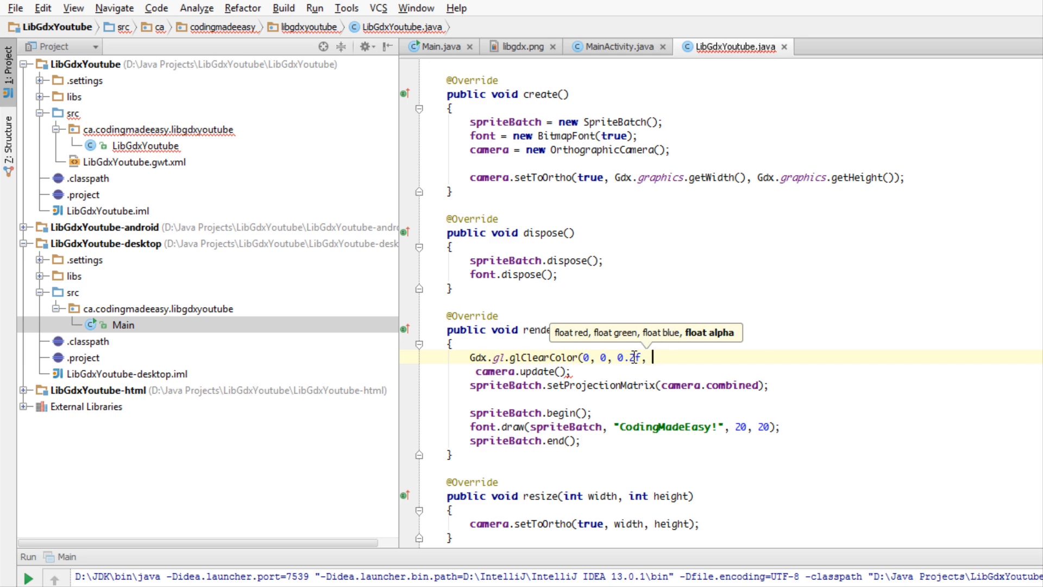
type("1.0f);")
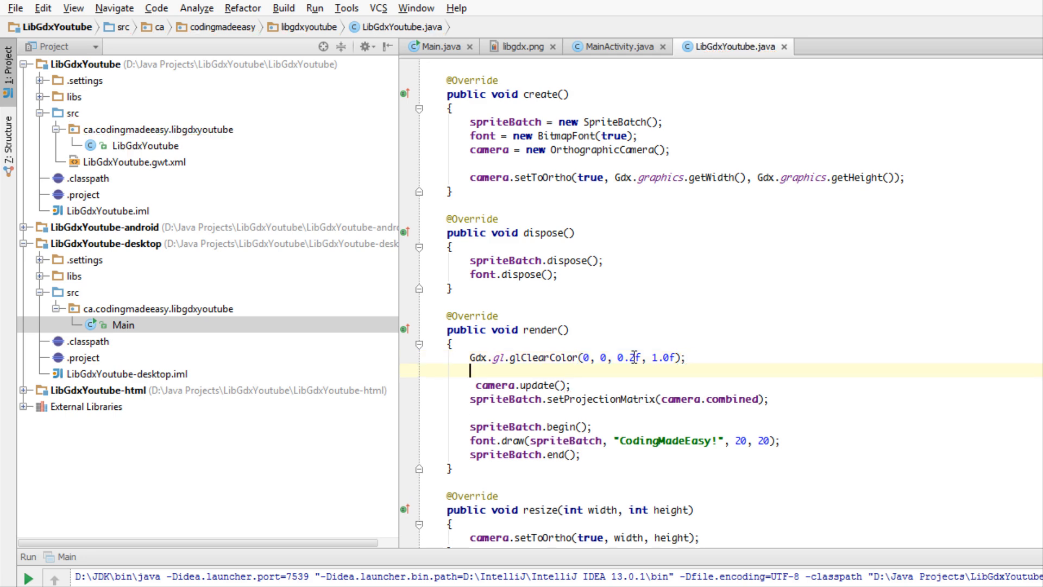
Step: Add Gdx.gl.glClear(GL10.GL_COLOR_BUFFER_BIT) on the next line of render()
type("Gdx.gl.")
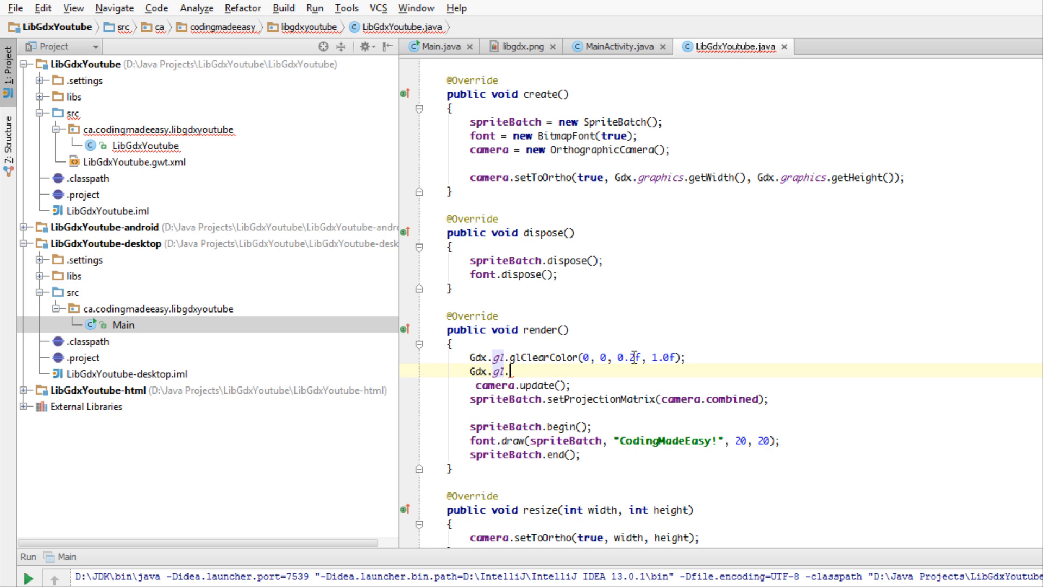
type("glClear(")
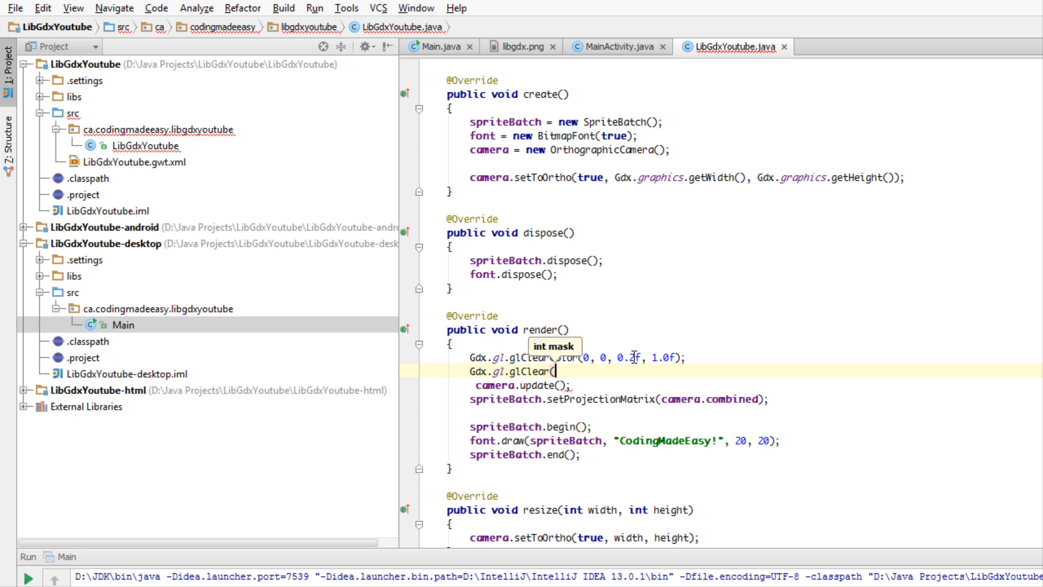
type("GL10.GL_COLOR_BUFFER_BIT);")
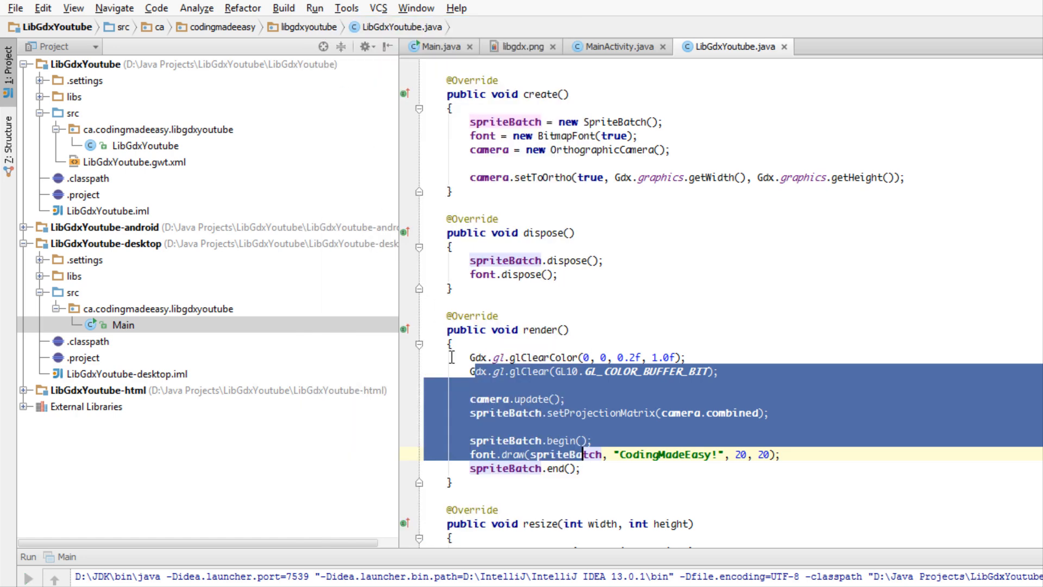
mouse_move(439, 450)
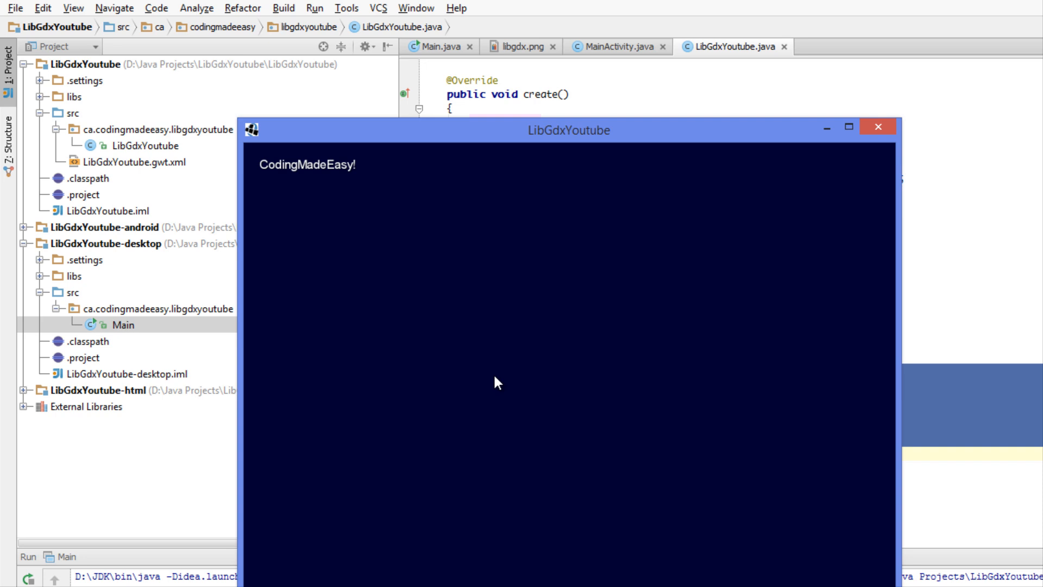
mouse_move(576, 324)
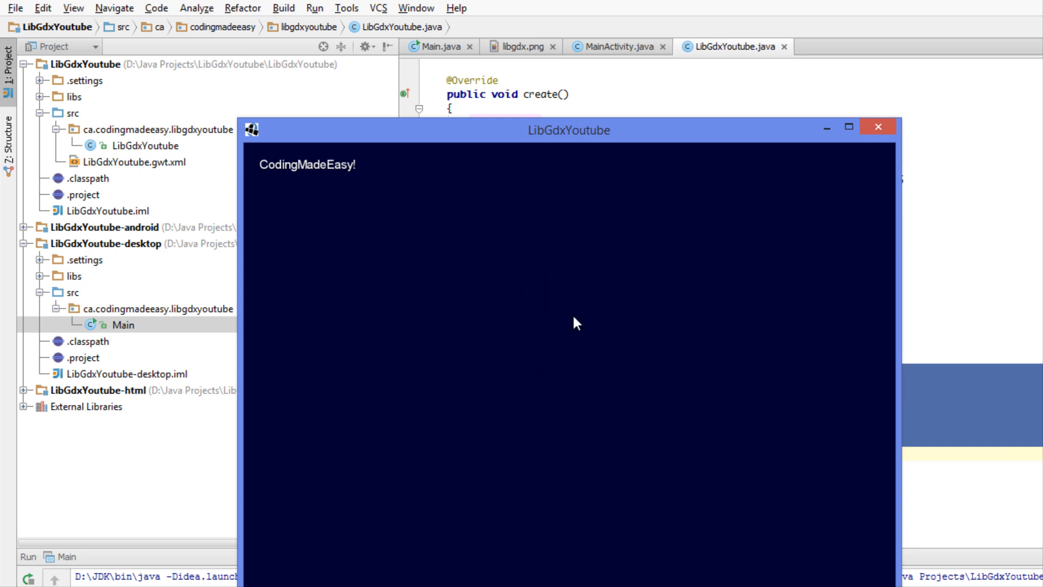
mouse_move(478, 354)
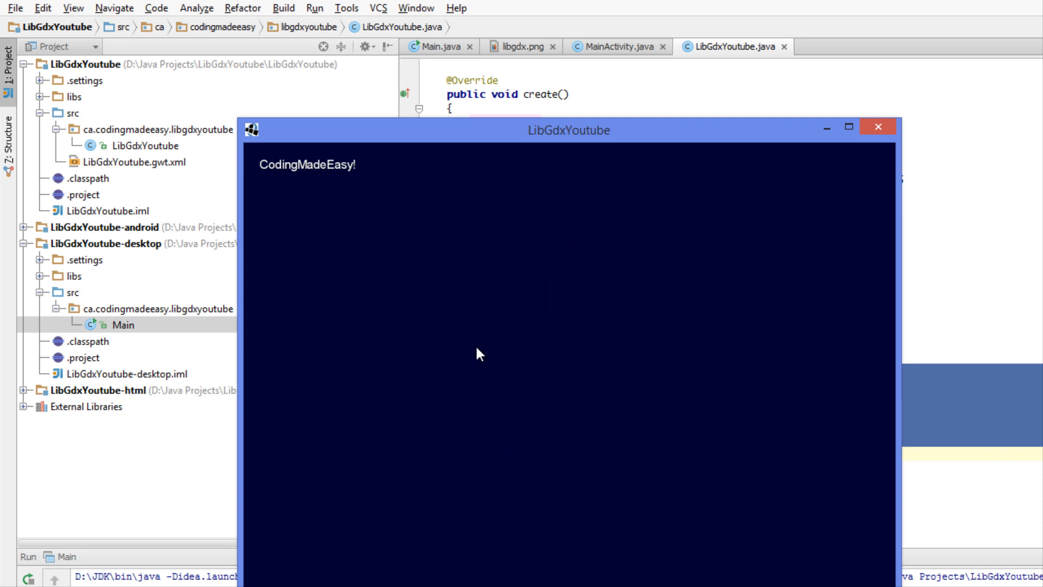
mouse_move(854, 142)
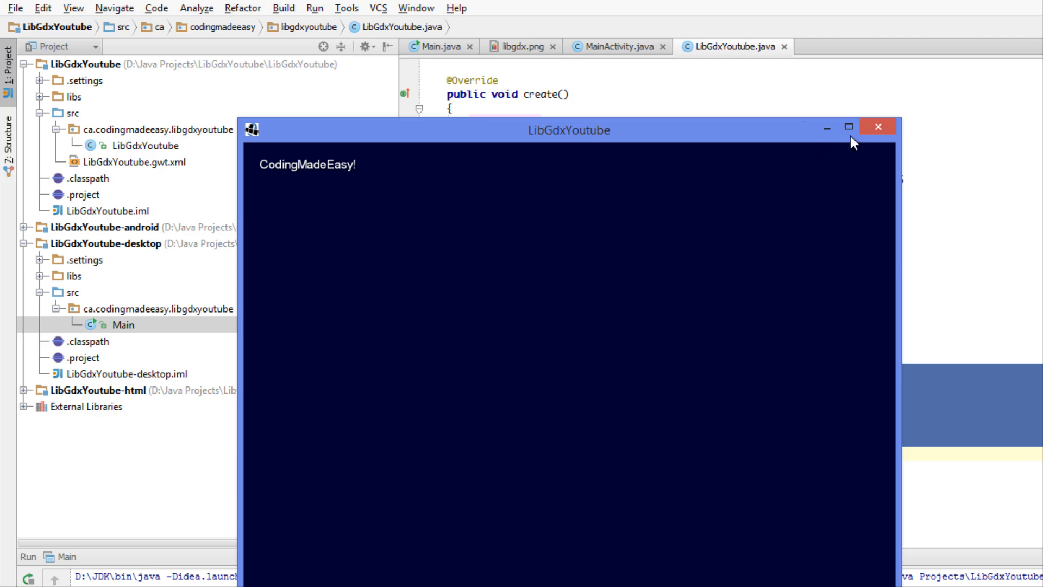
Step: Close the game window after seeing CodingMadeEasy! on the dark blue background
left_click(878, 126)
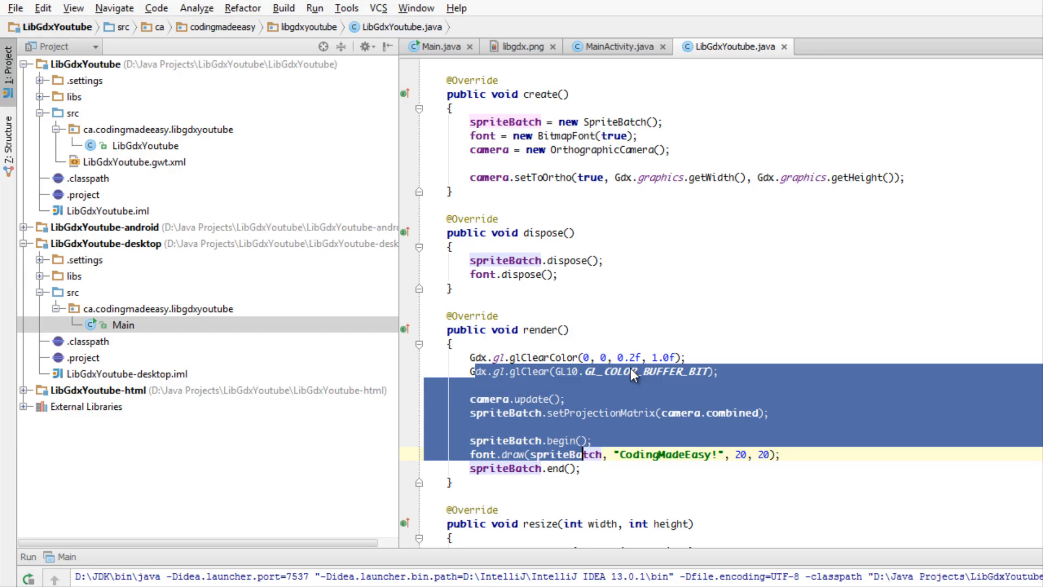